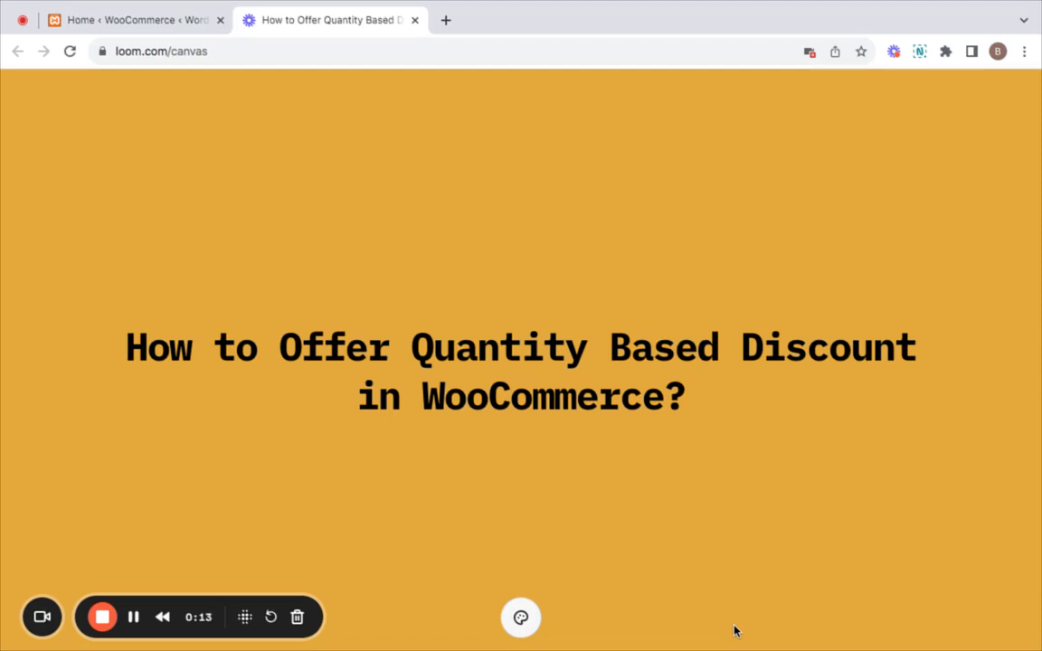
mouse_move(541, 418)
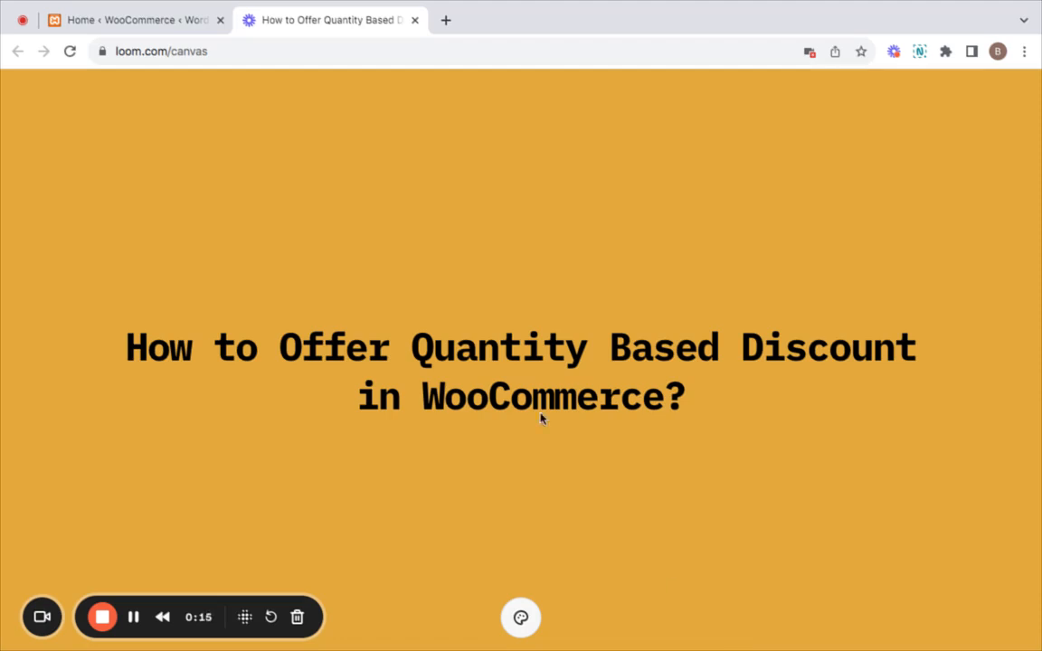
From the WordPress admin, go to WooCommerce > Discount Rules and add a new rule
click(132, 19)
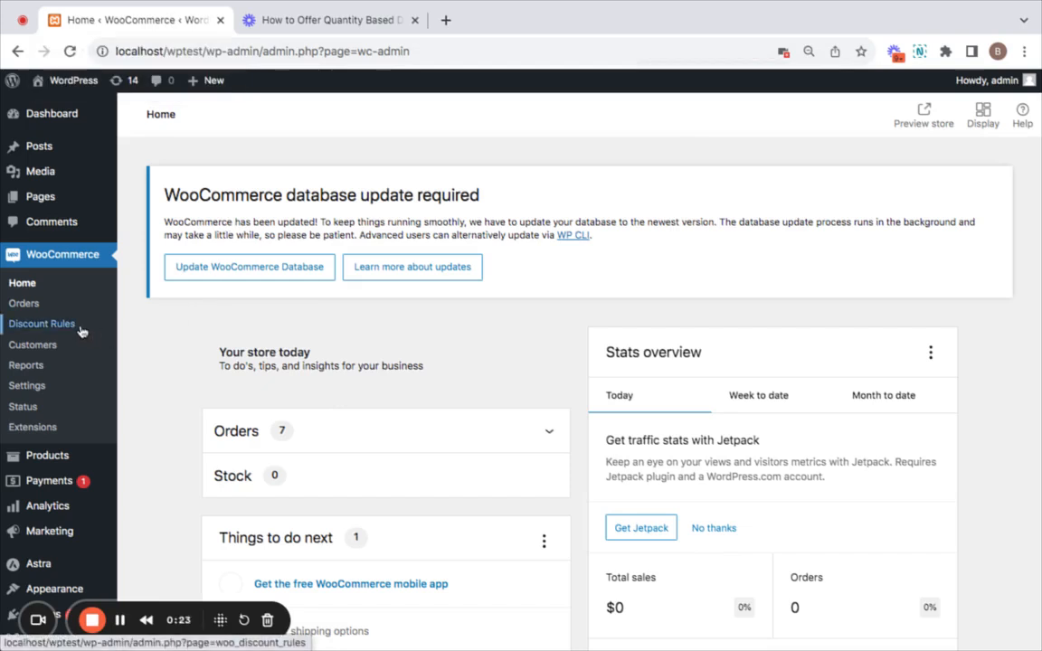
mouse_move(54, 330)
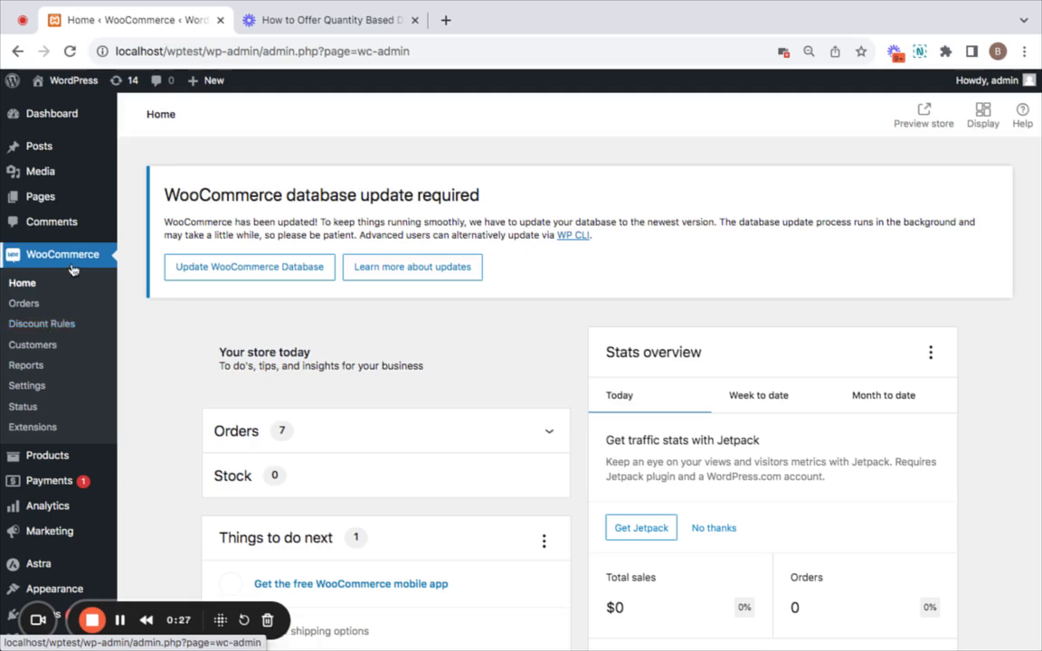
click(40, 323)
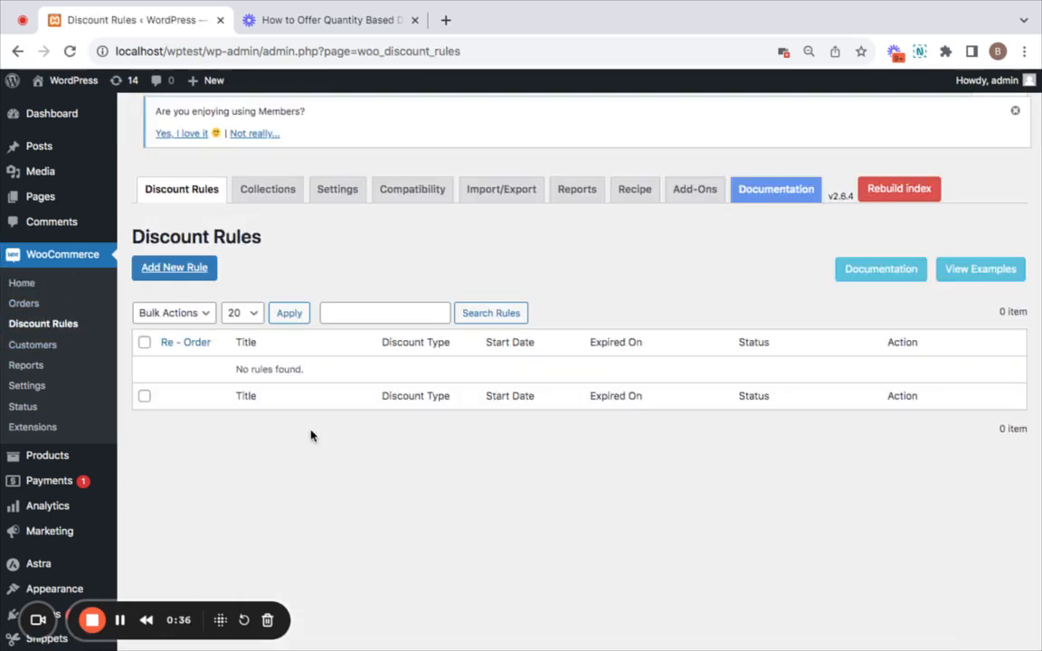
mouse_move(266, 274)
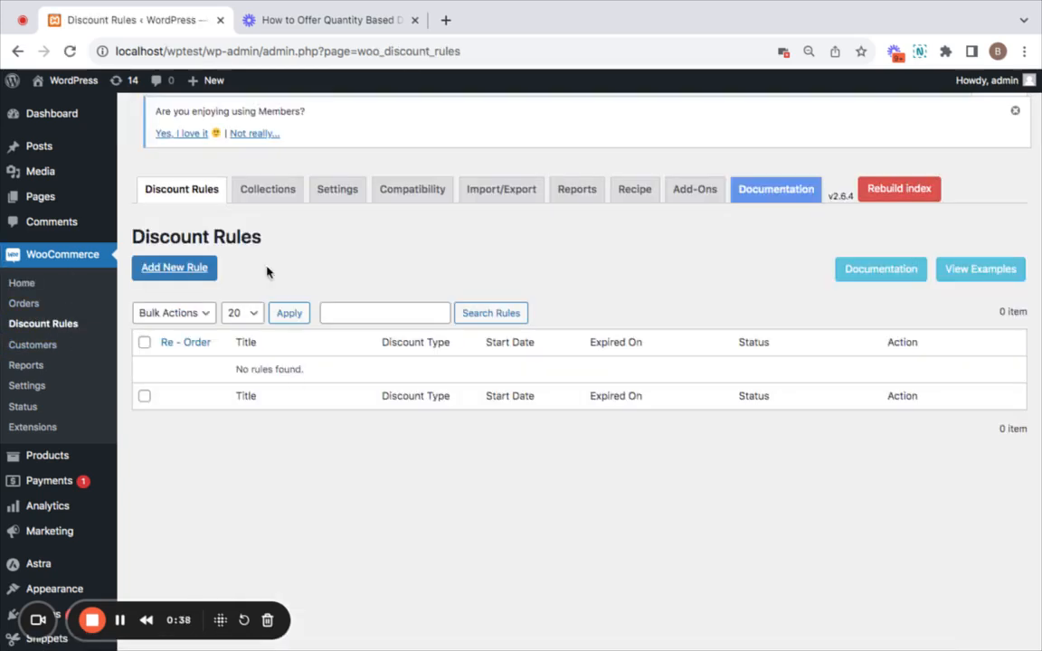
click(174, 267)
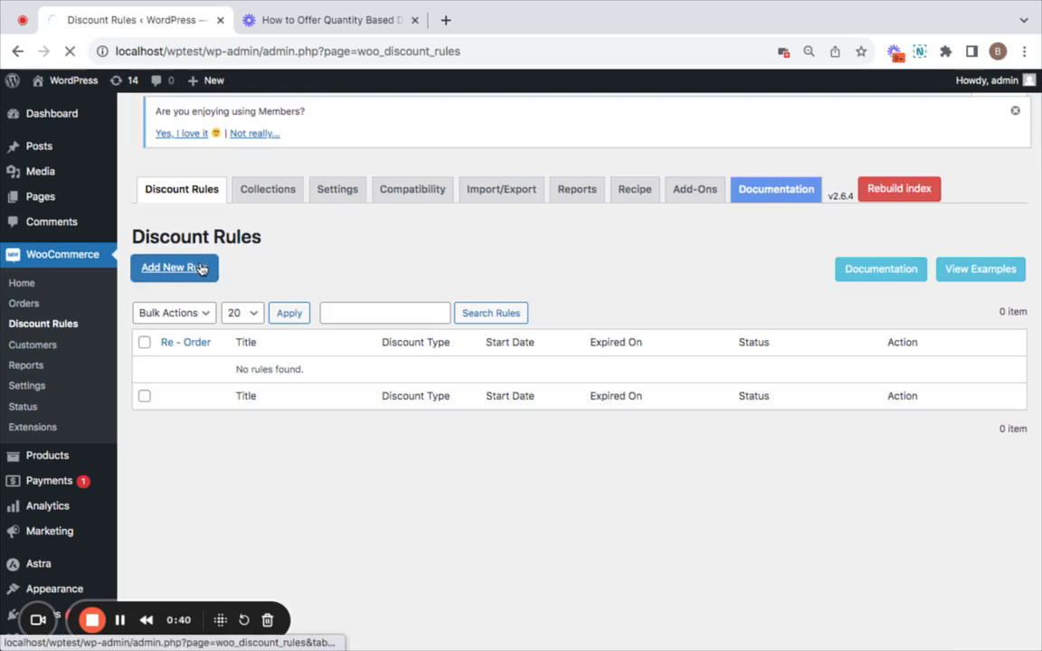
Title the rule 'Quantity based discounts' and choose Bulk Discount as its type
click(168, 267)
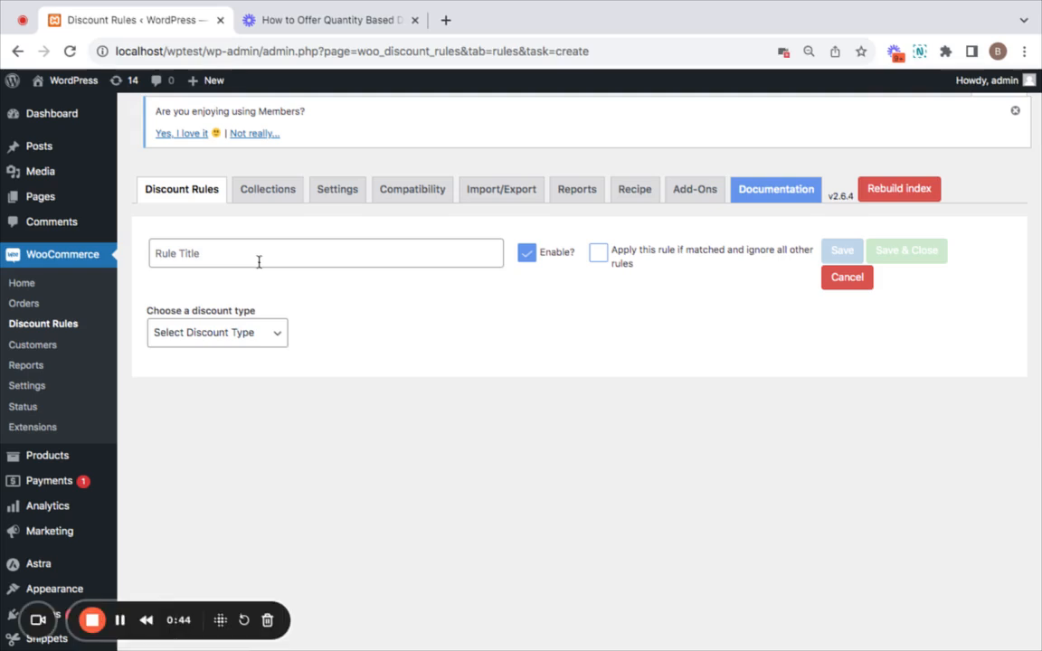
click(326, 252)
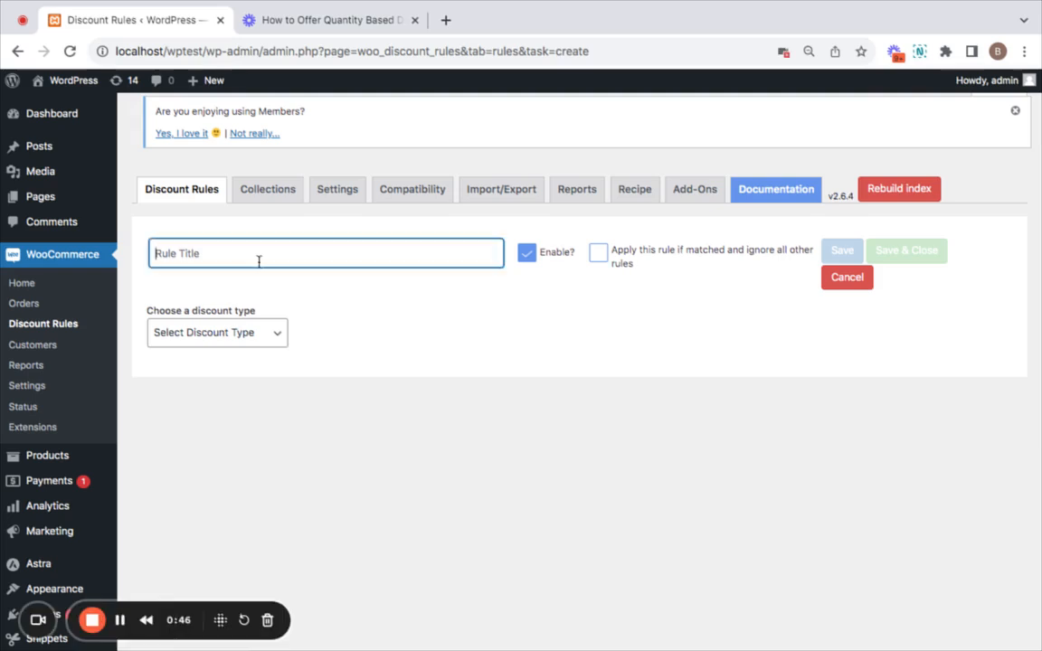
text(Quntl)
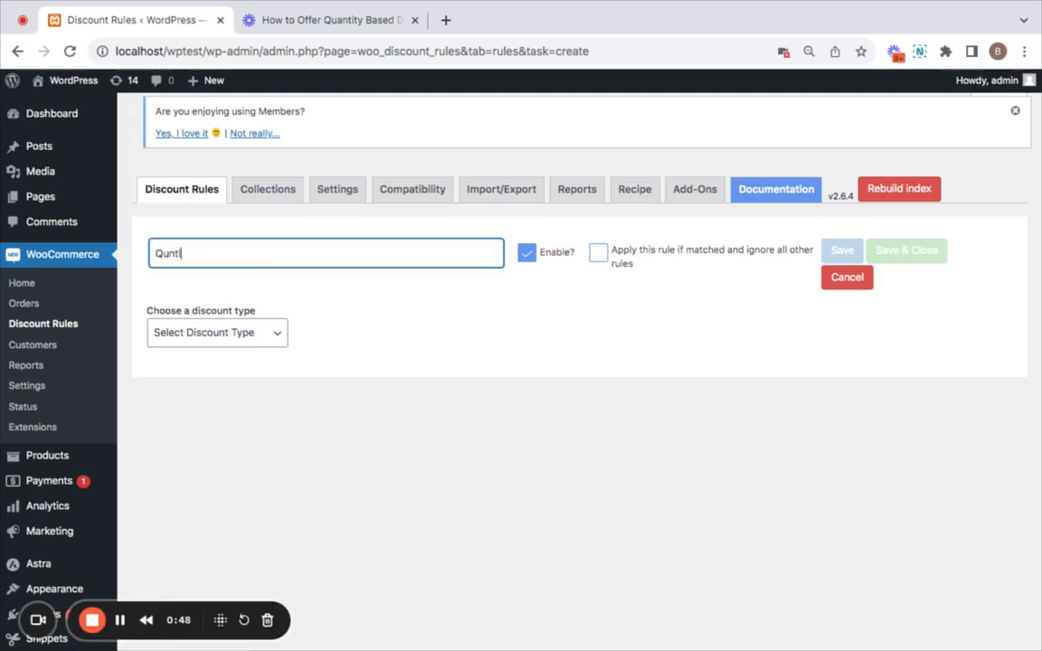
text(Quantity based discounts)
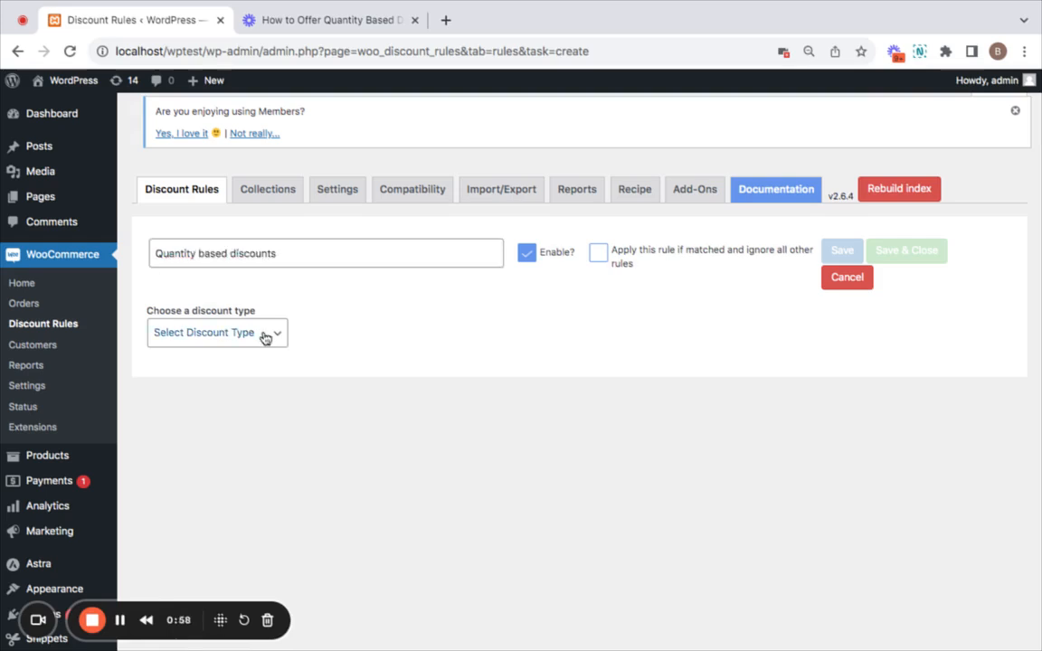
click(218, 332)
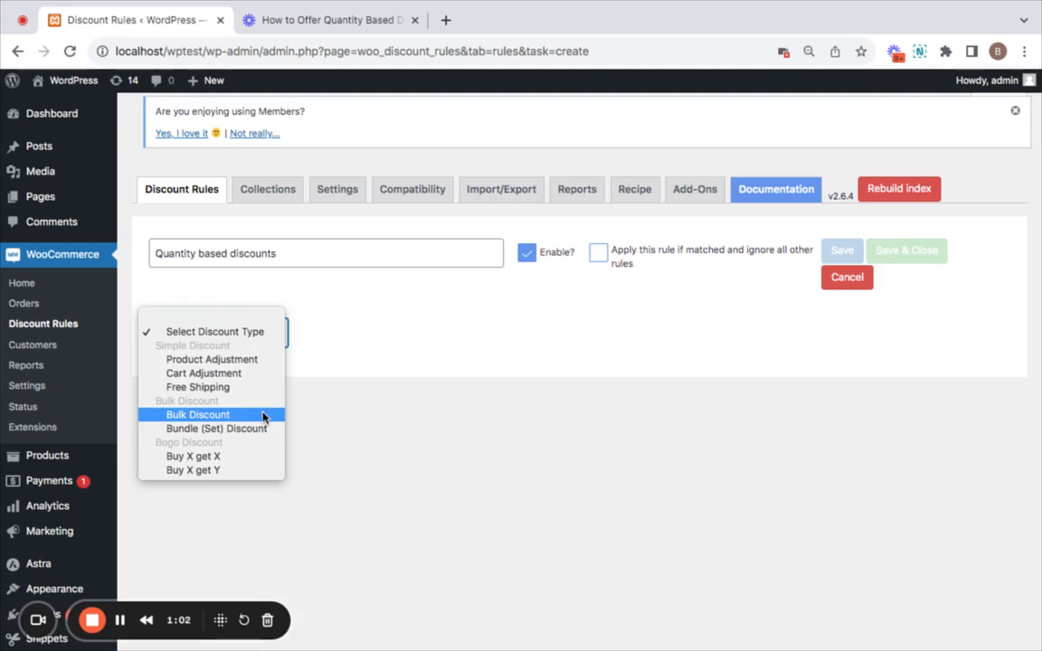
click(197, 414)
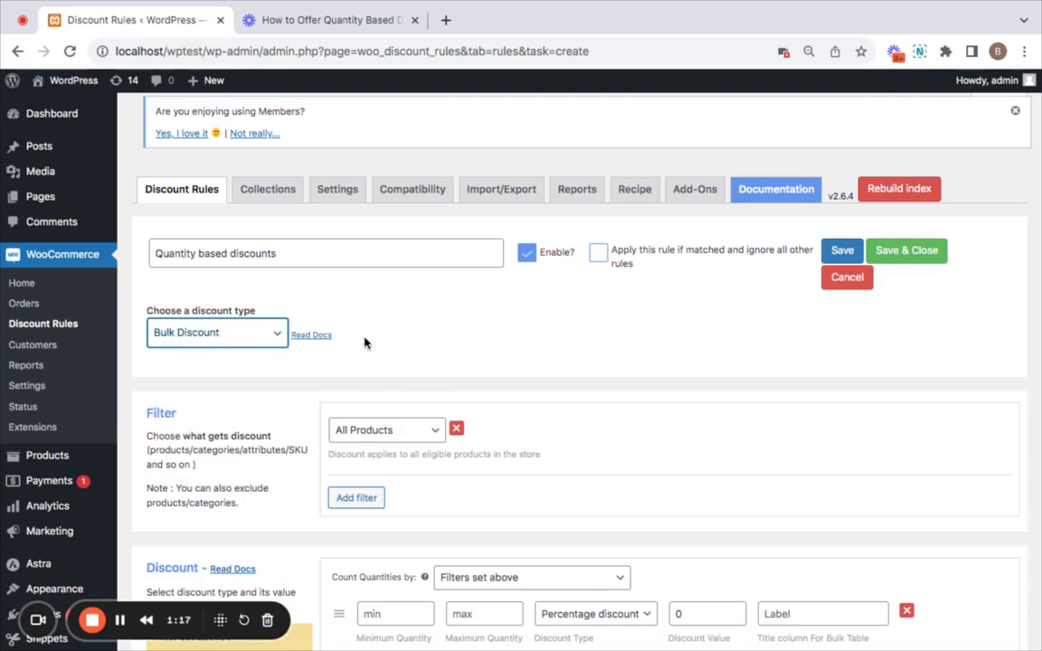
scroll(down, 3)
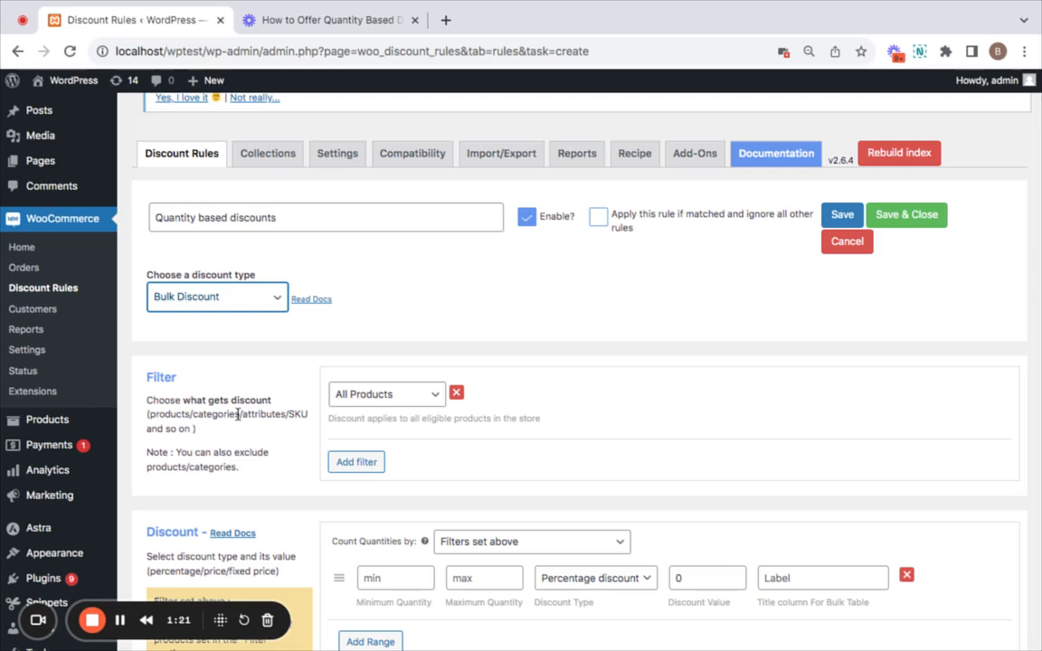
click(387, 393)
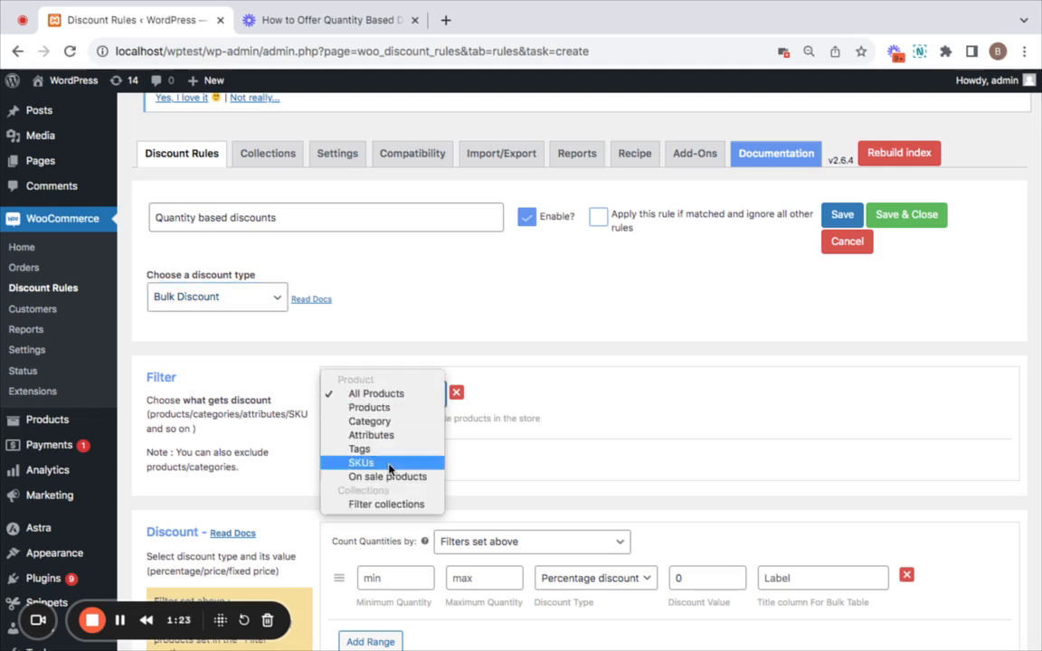
mouse_move(369, 407)
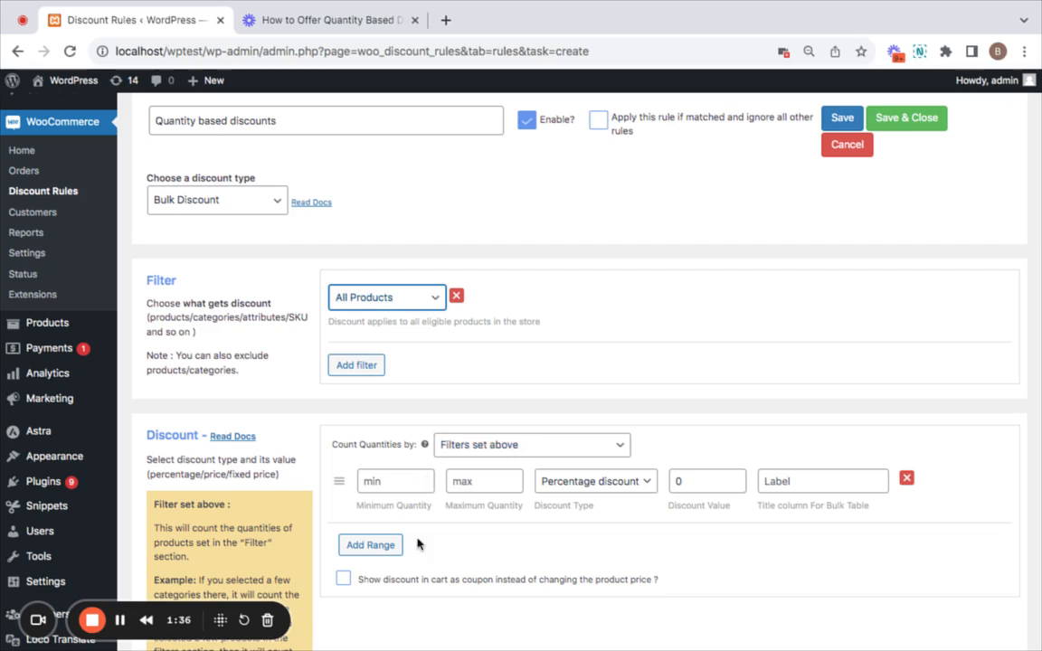
mouse_move(469, 541)
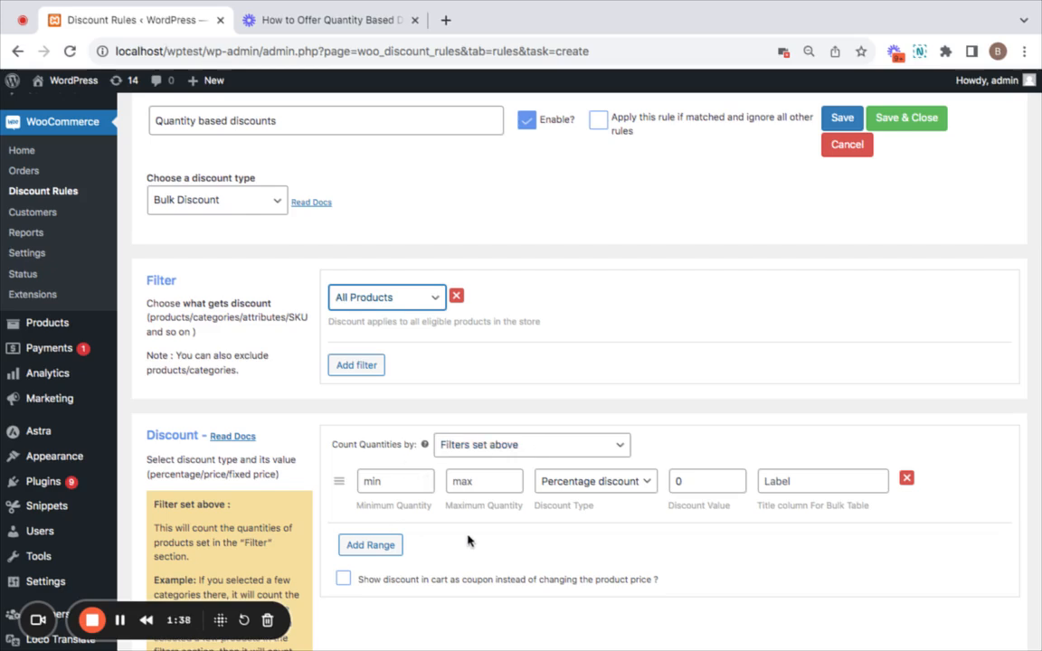
mouse_move(492, 431)
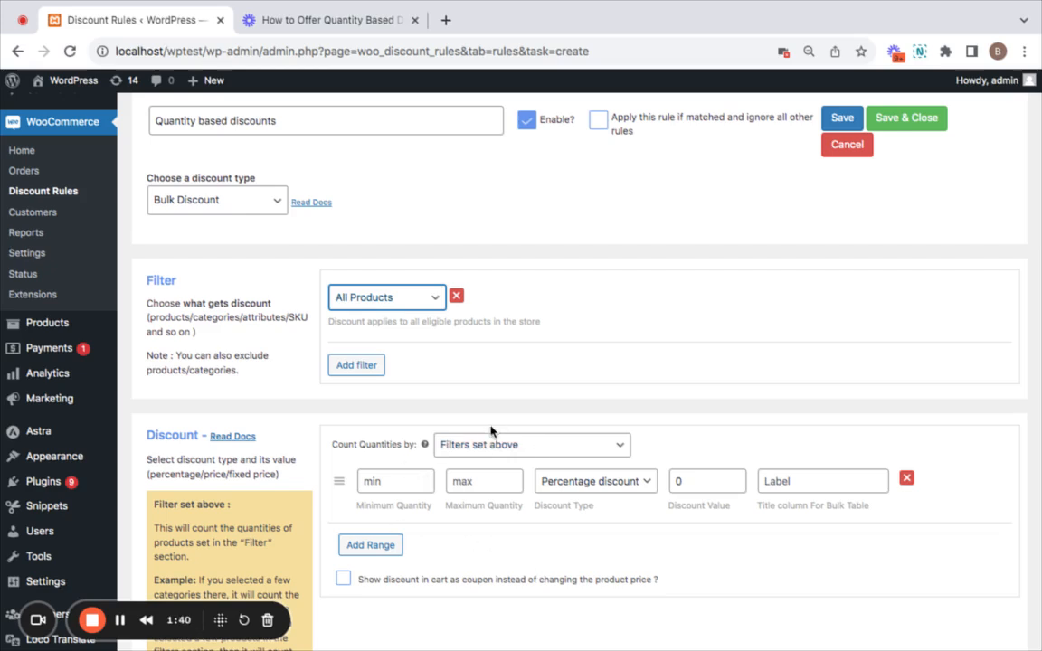
Set the first range to 2–3 items with a fixed 5 discount
click(395, 481)
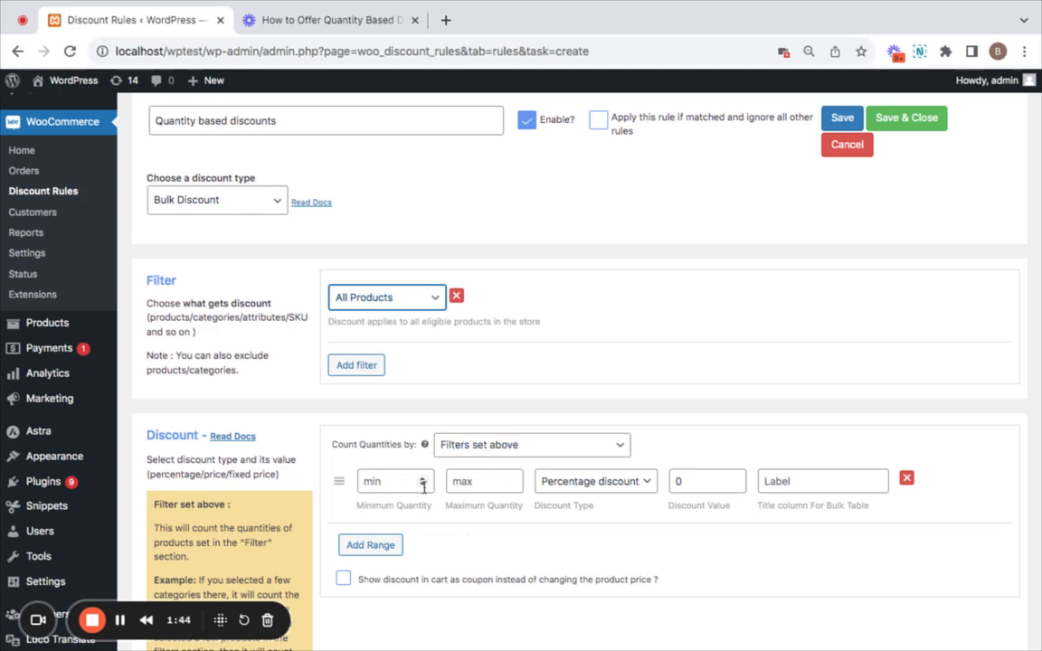
mouse_move(502, 491)
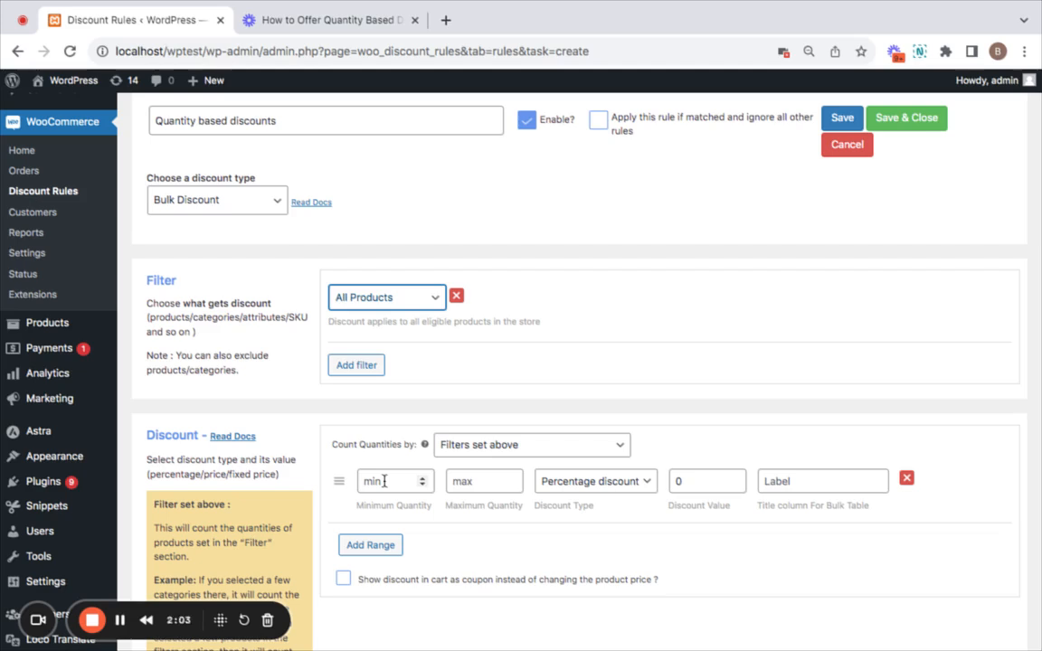
click(389, 480)
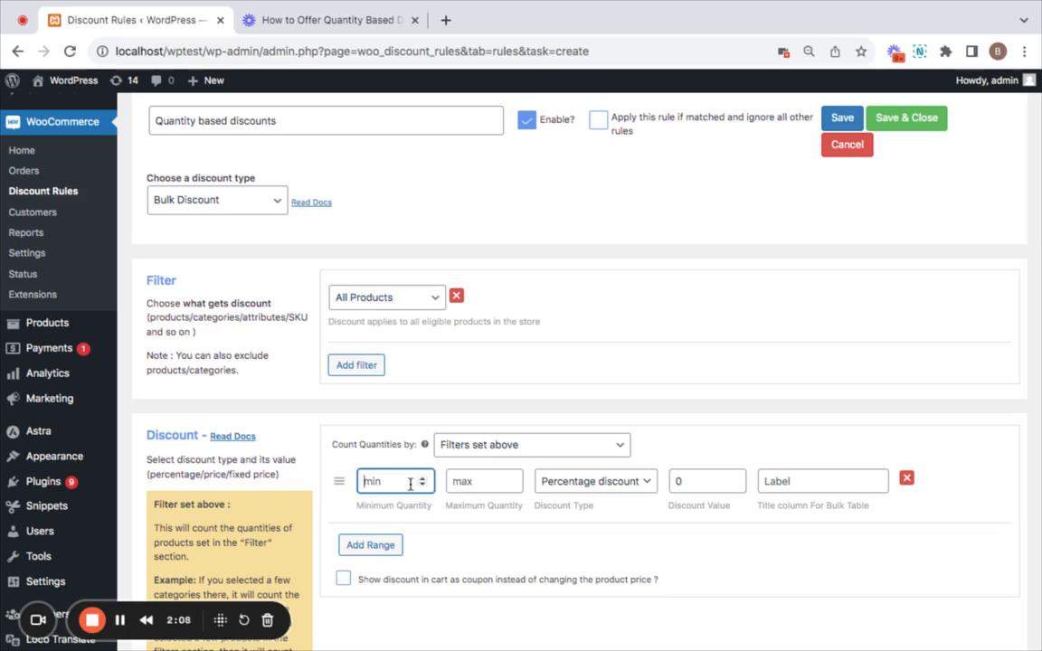
text(2)
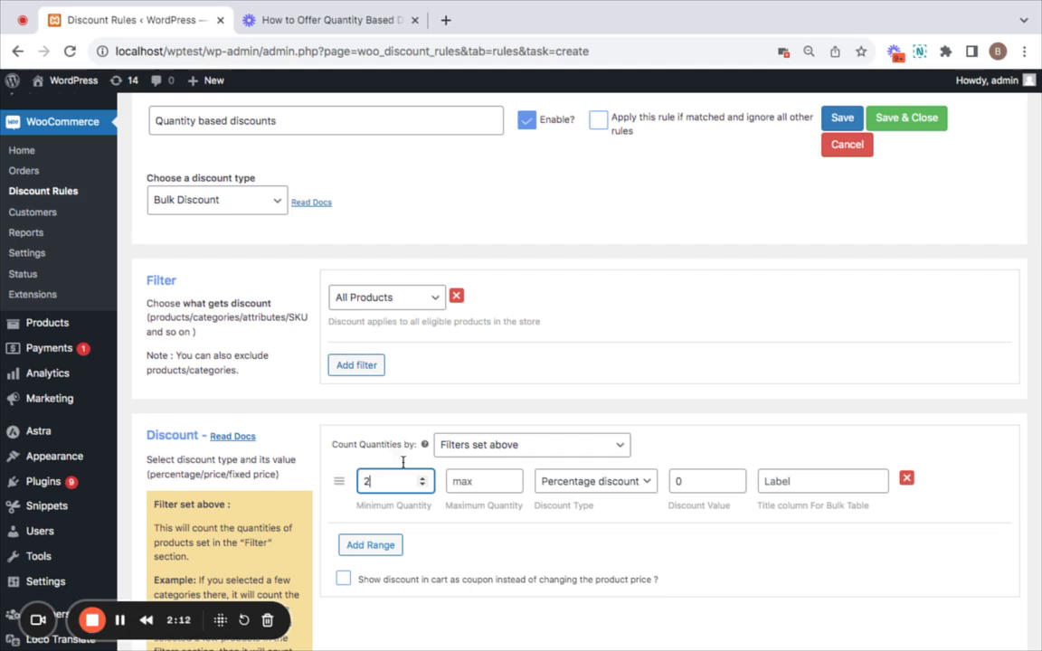
mouse_move(393, 444)
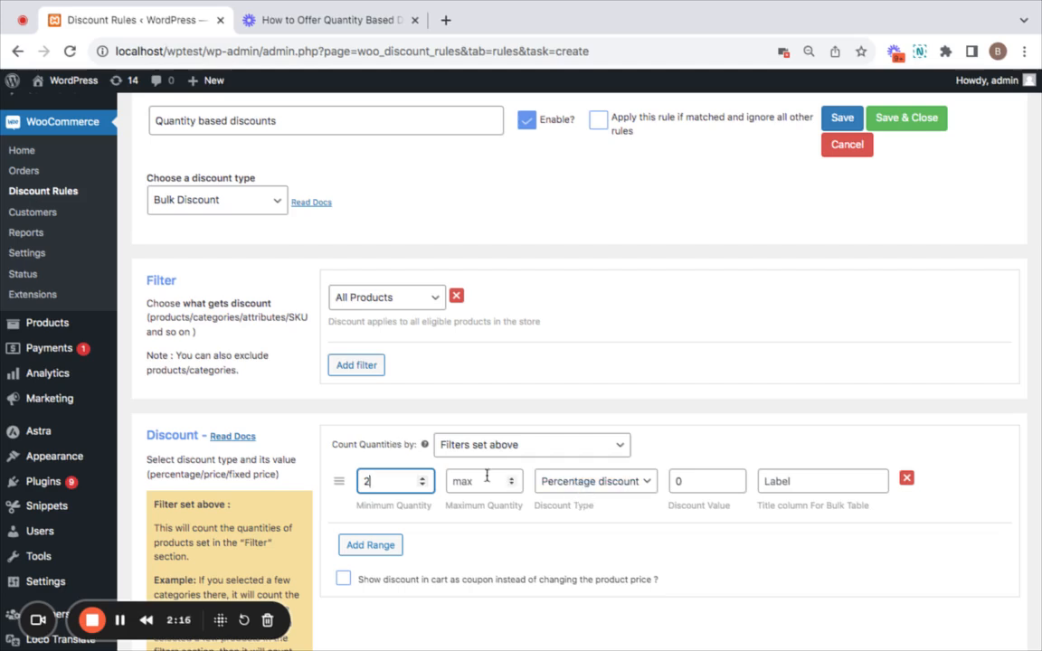
click(484, 481)
text(3)
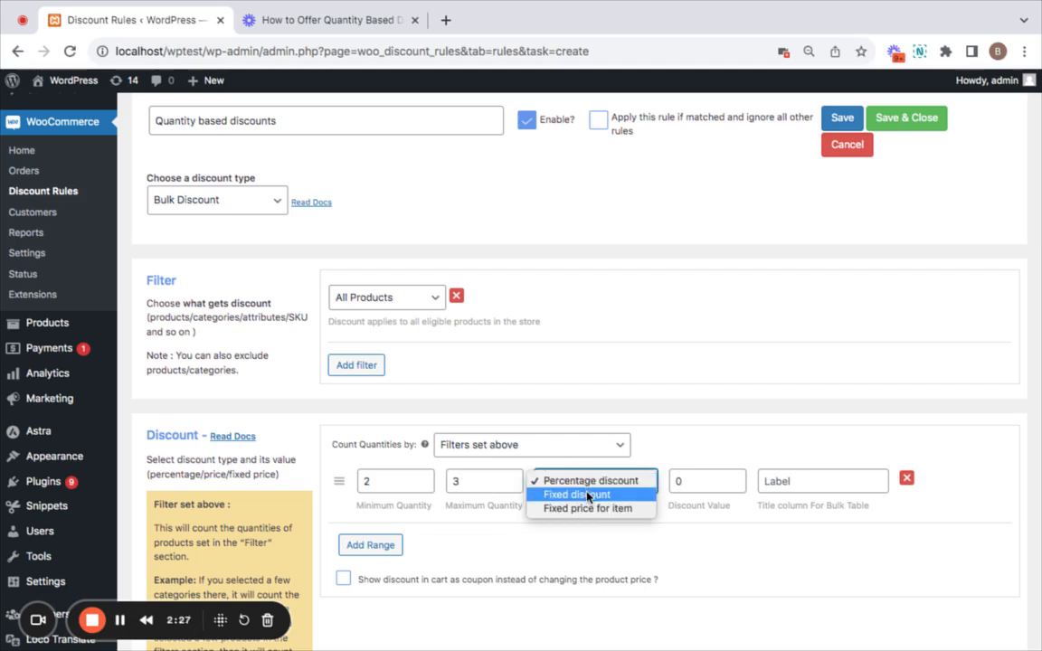
click(577, 494)
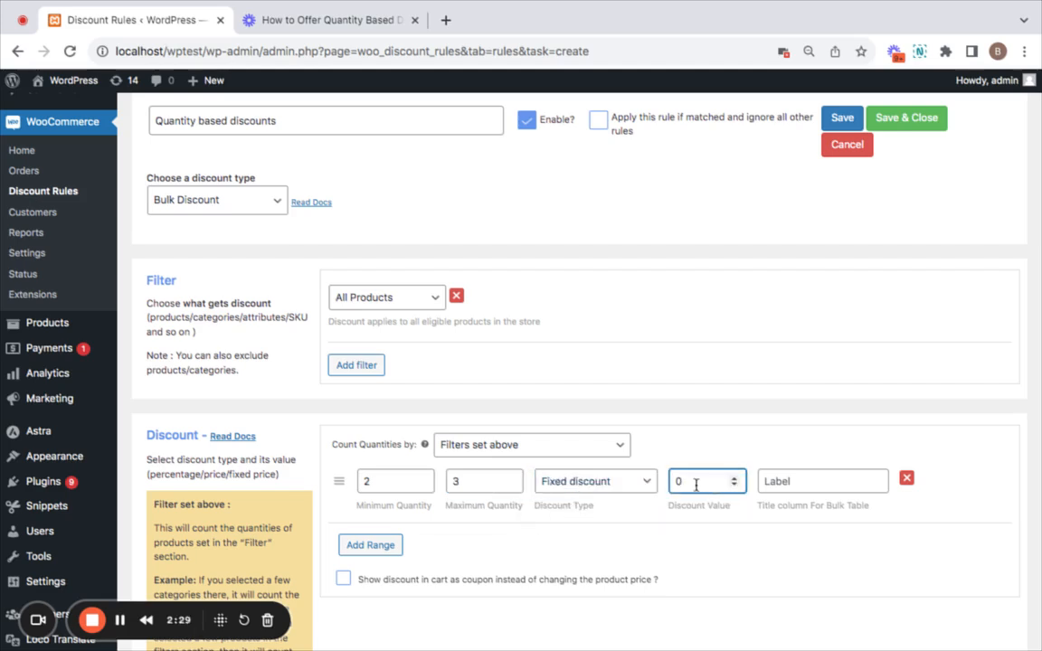
text(5)
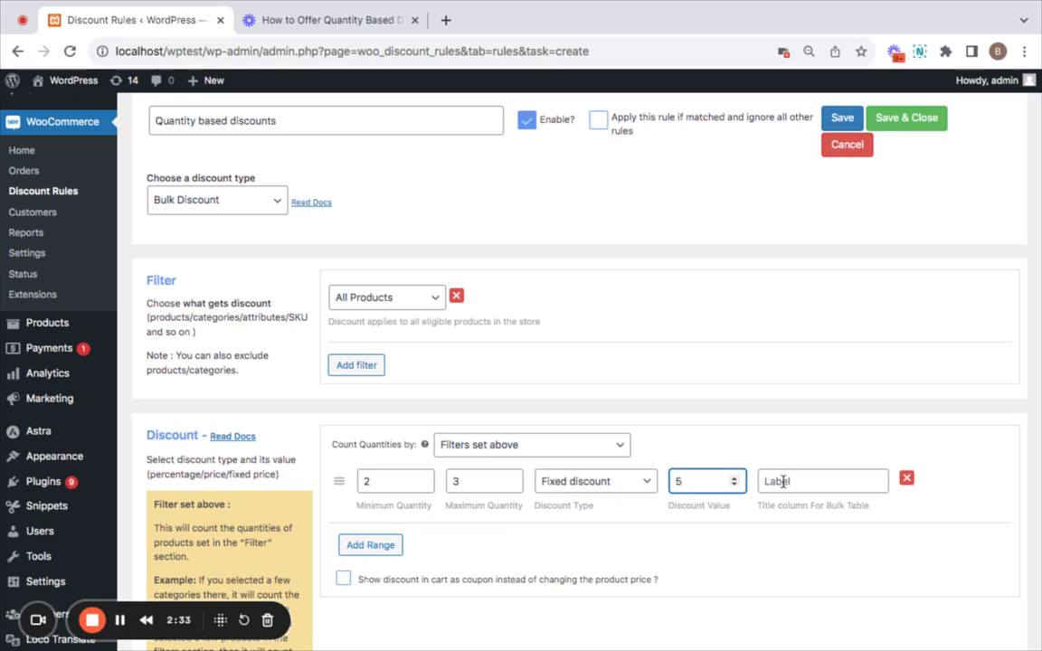
click(821, 481)
text(simple)
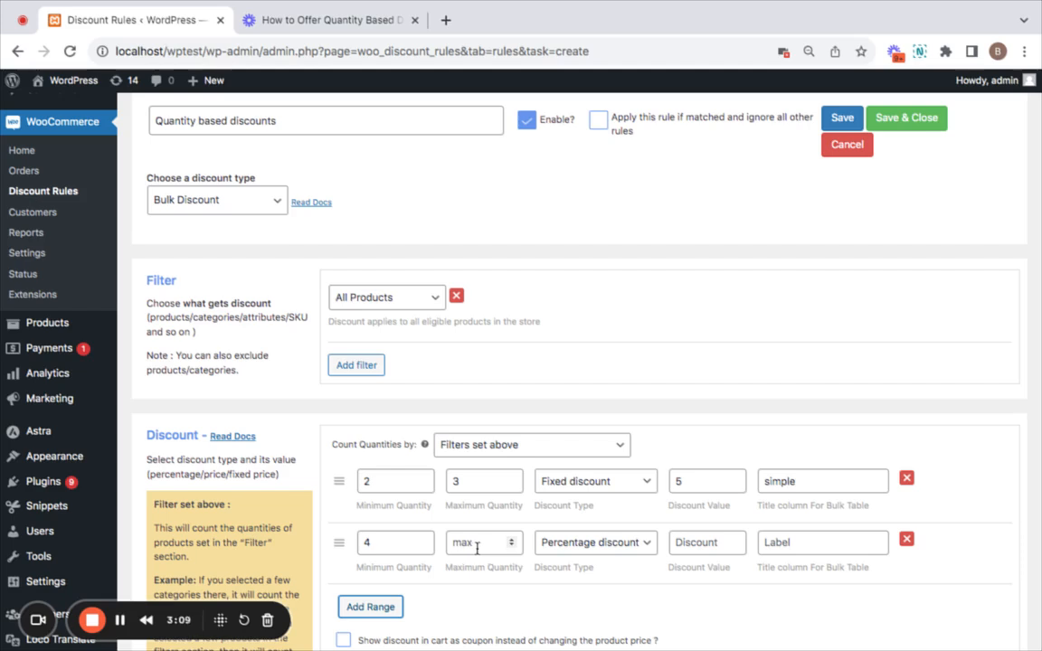
Set the second range to a maximum of 7 items with a fixed 8 discount
click(484, 542)
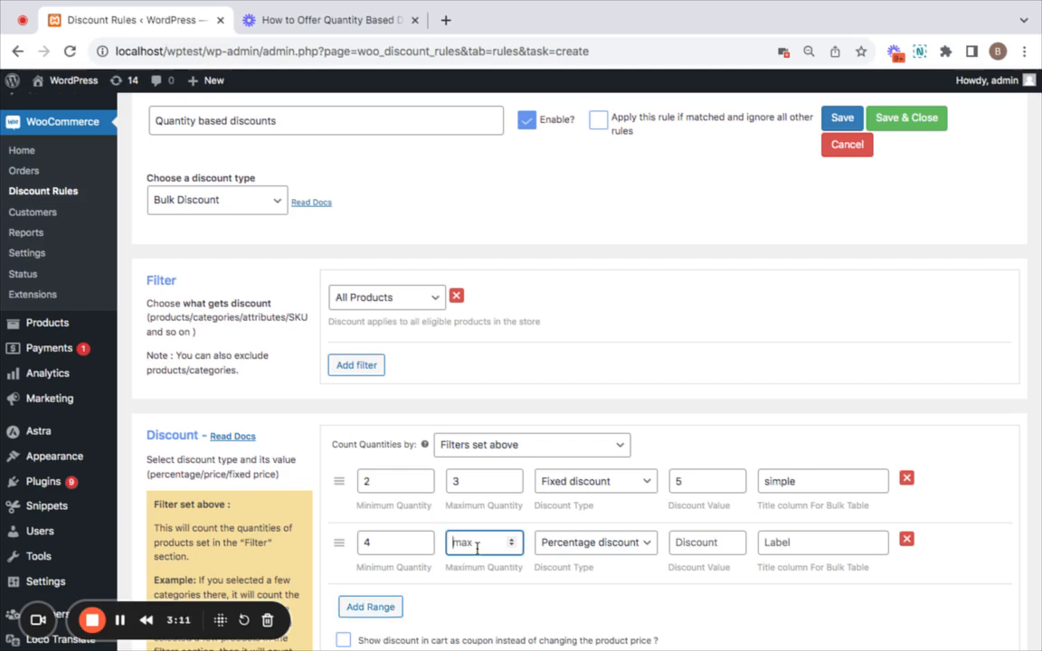
text(7)
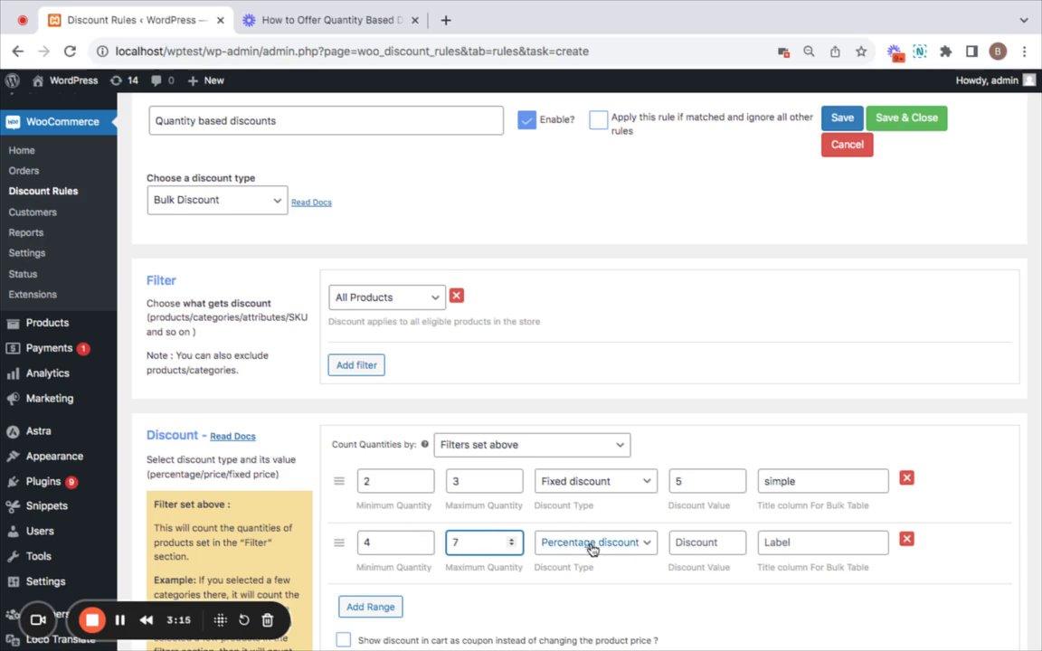
click(595, 542)
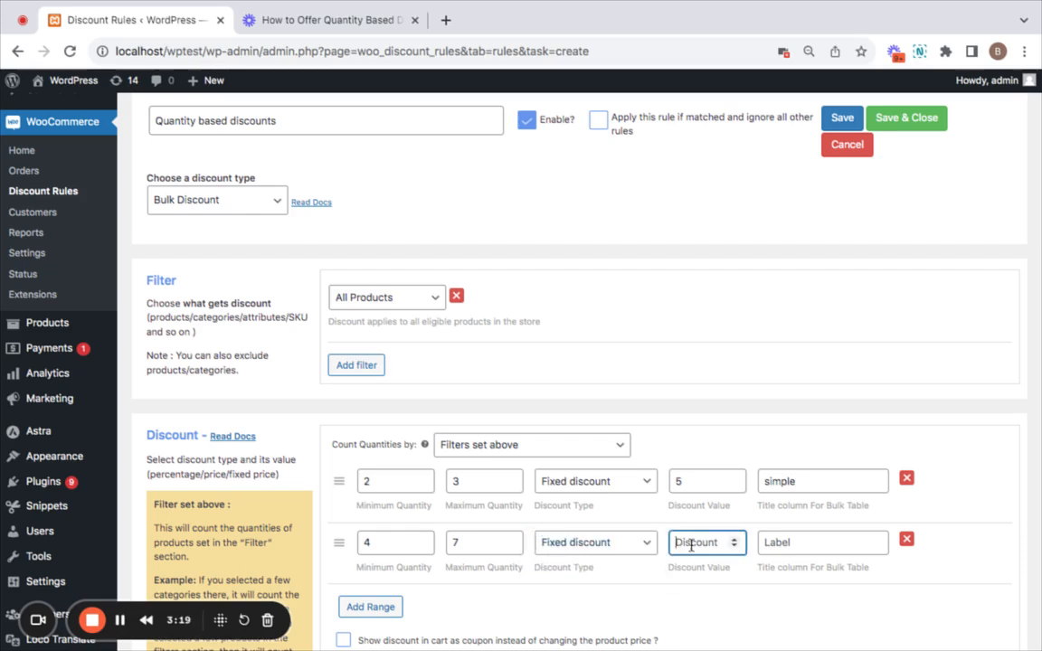
text(8)
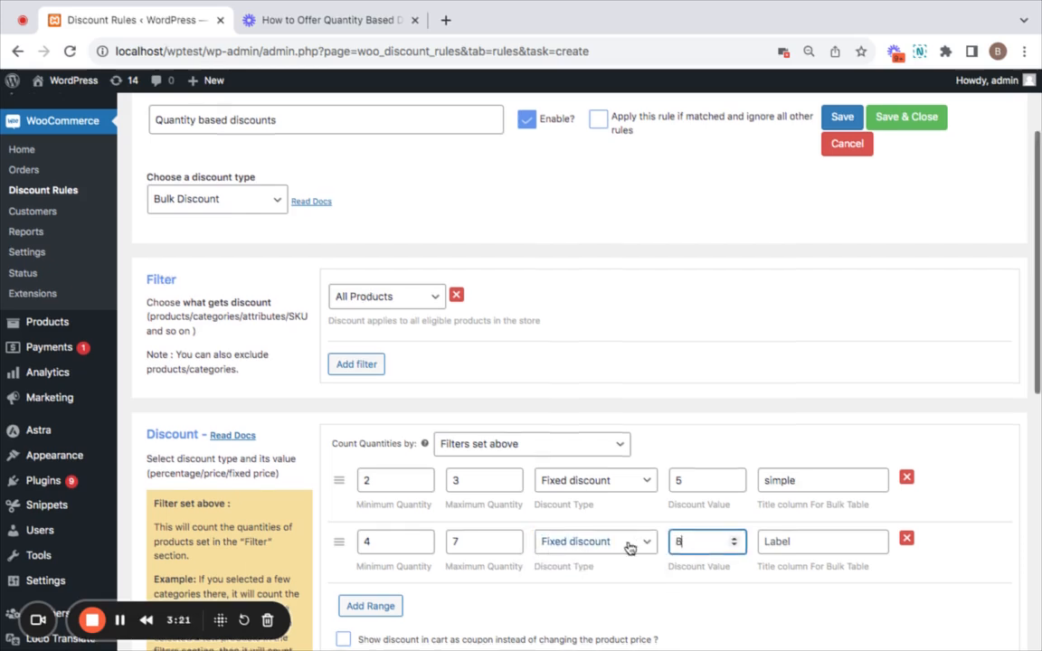
scroll(down, 3)
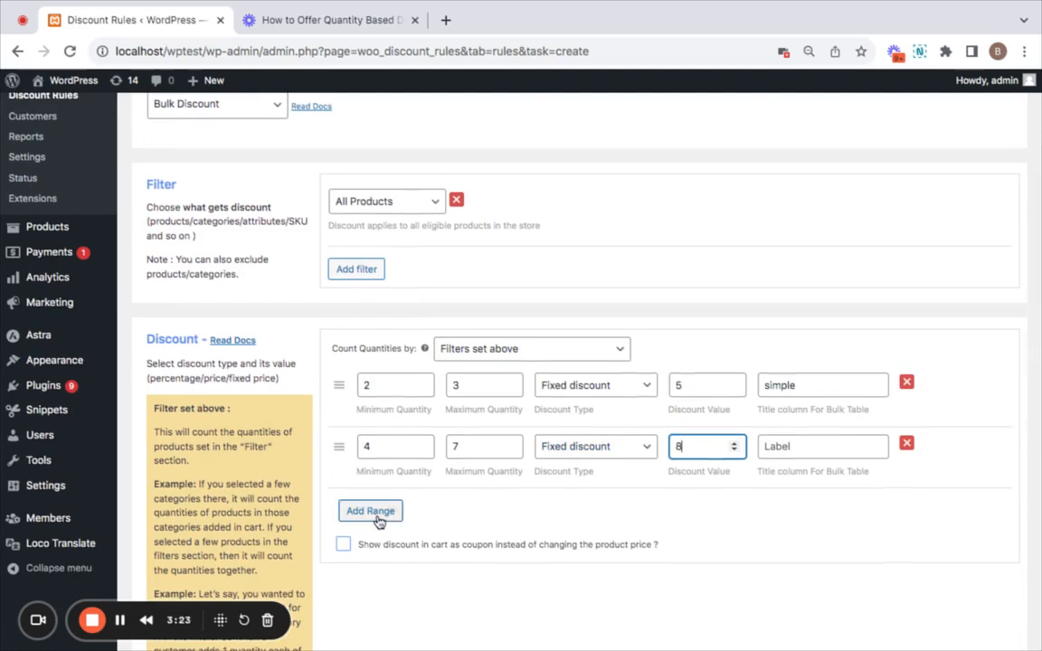
Add a third range for 8+ items at fixed 12 off, then view the Belt product page
click(369, 510)
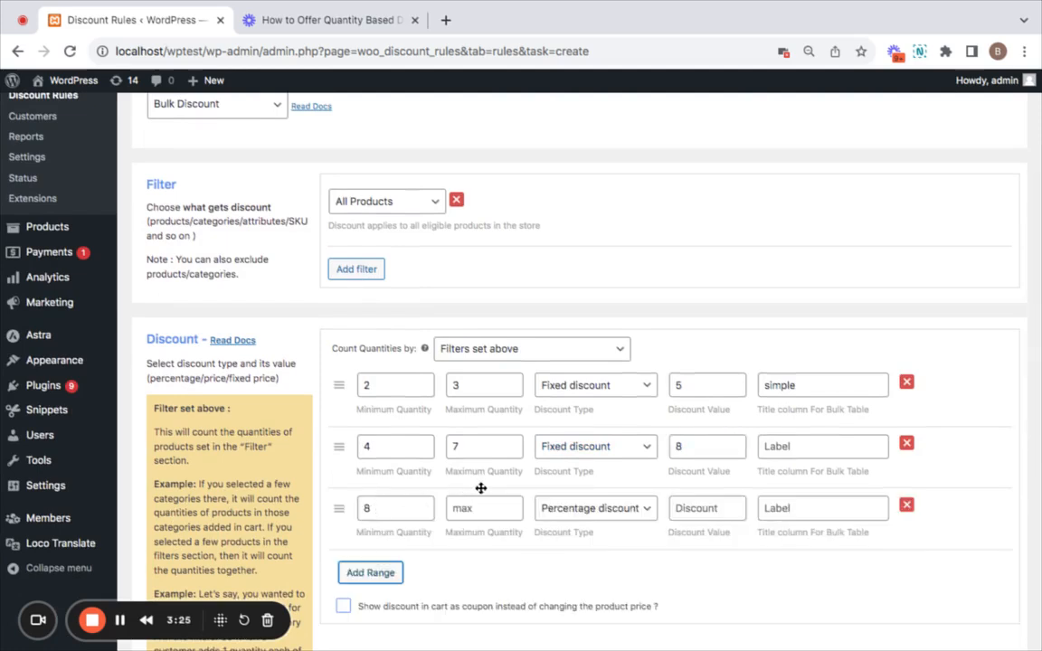
click(594, 507)
text(advanced)
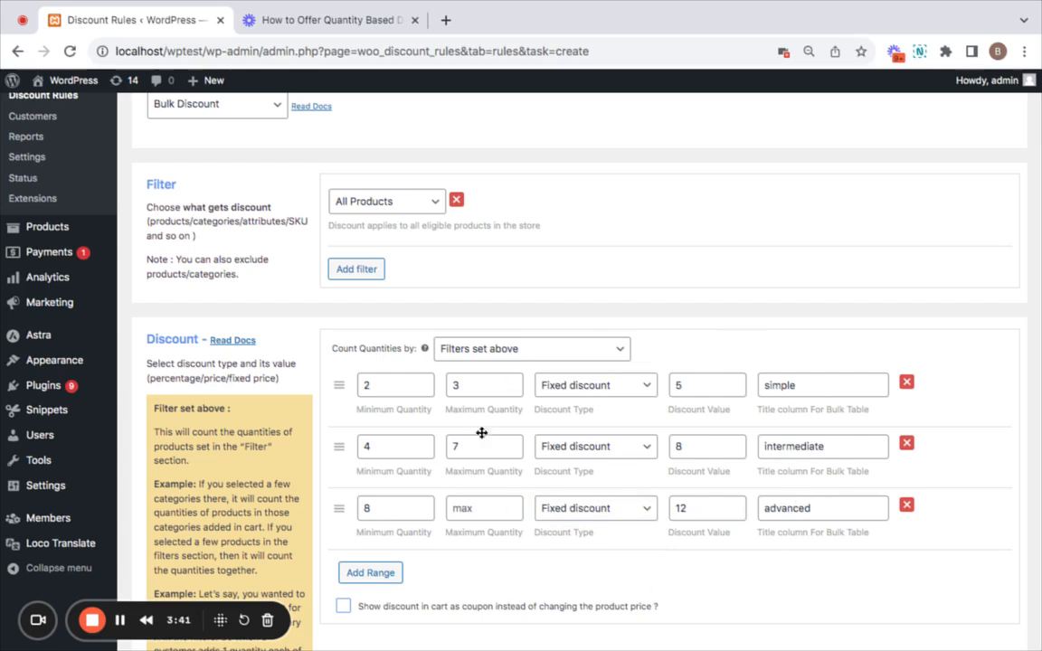
mouse_move(573, 543)
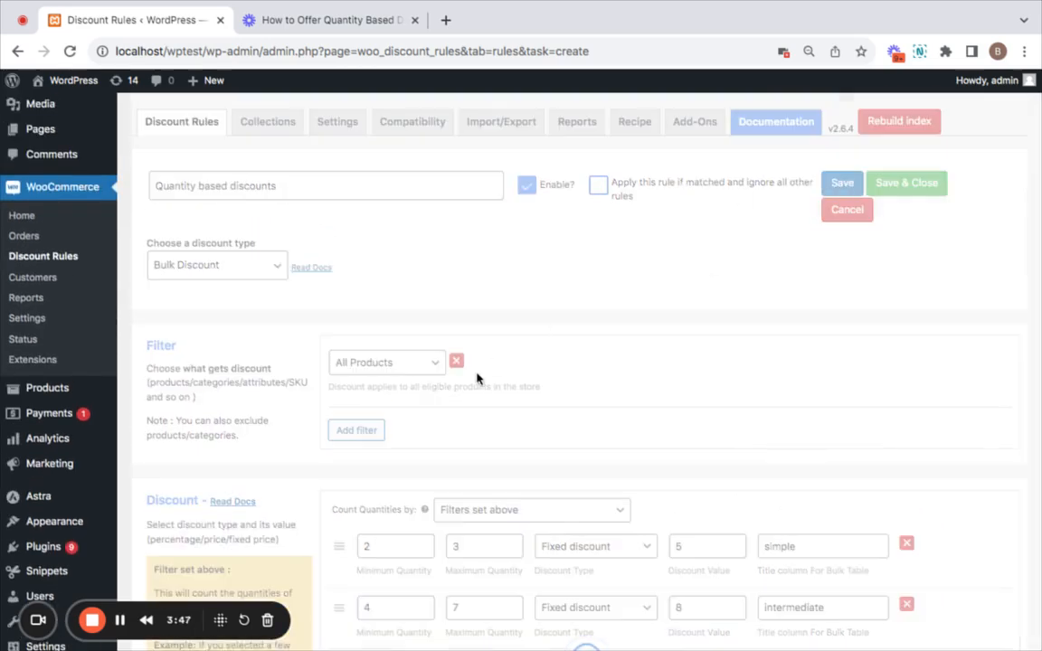
click(841, 182)
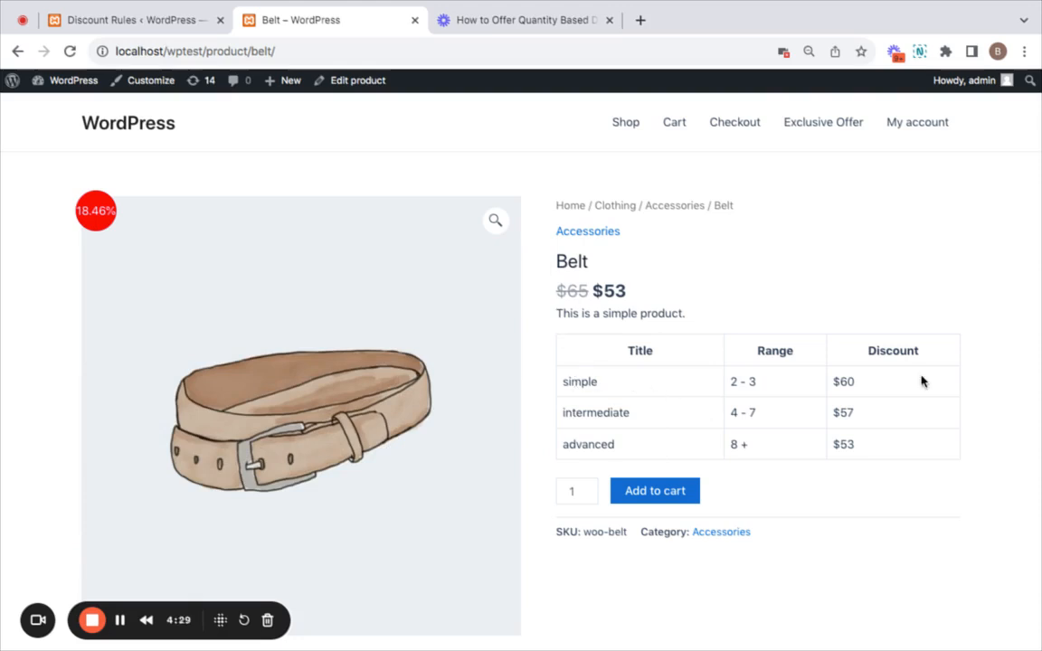
mouse_move(758, 322)
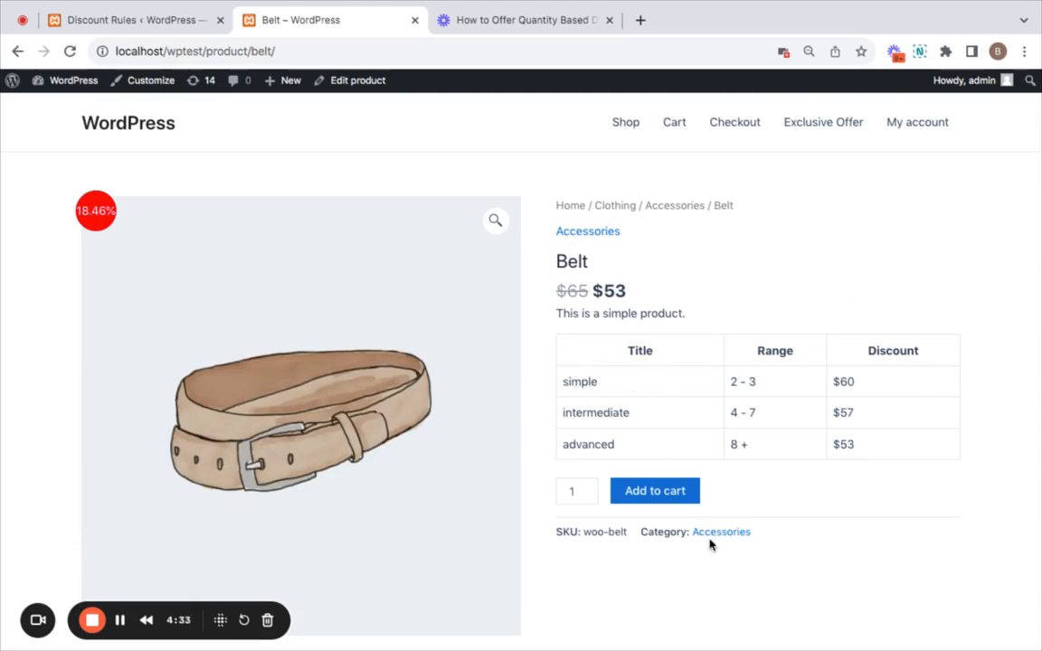
mouse_move(715, 533)
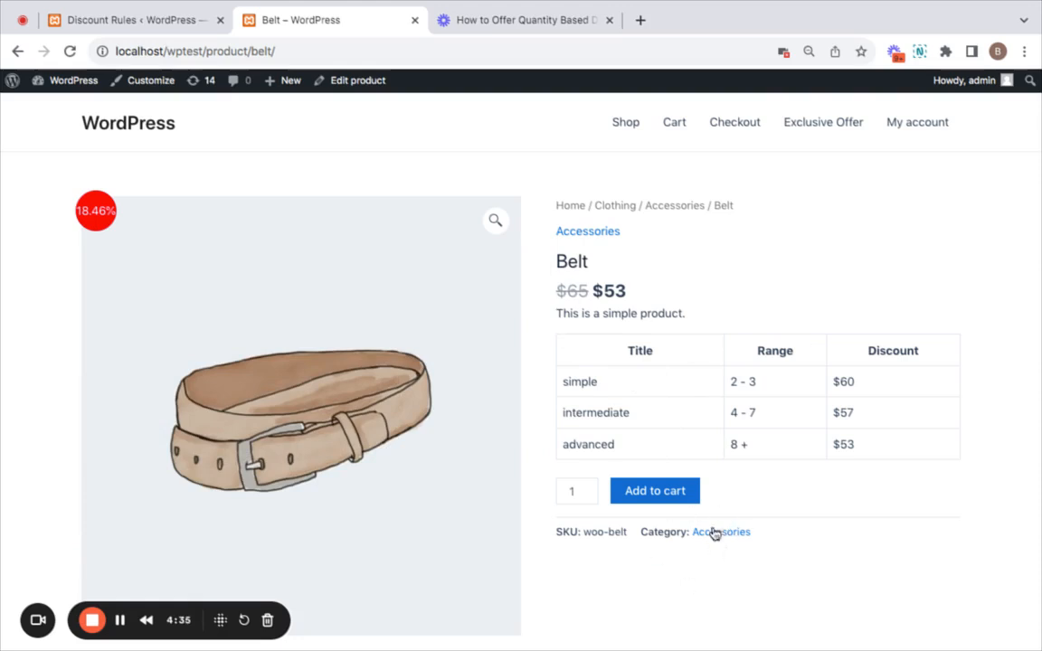
mouse_move(708, 529)
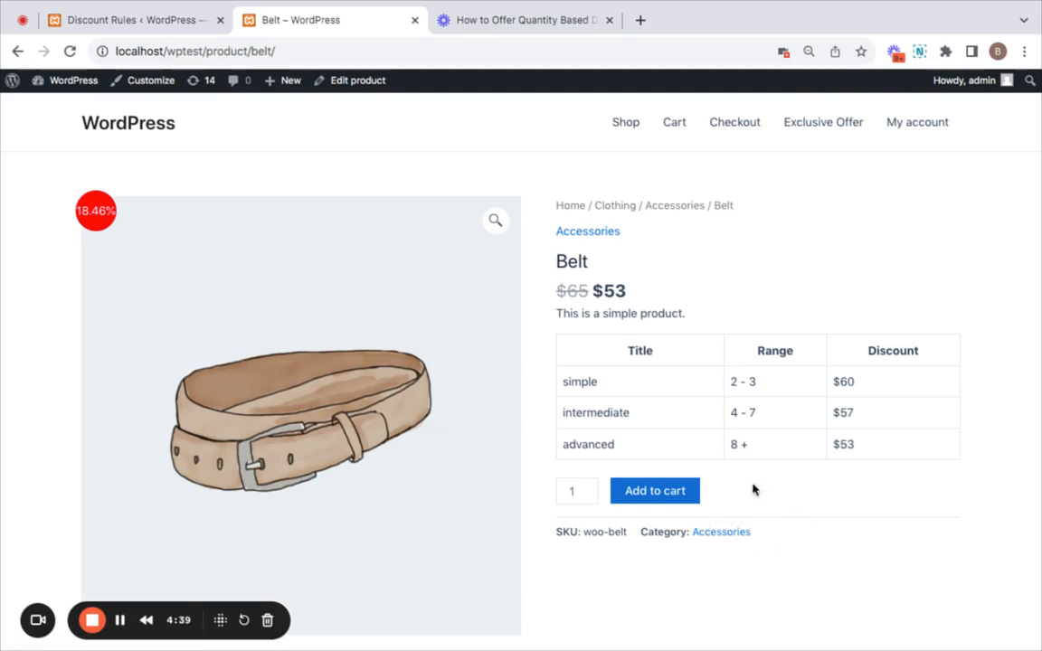
mouse_move(715, 462)
text(3)
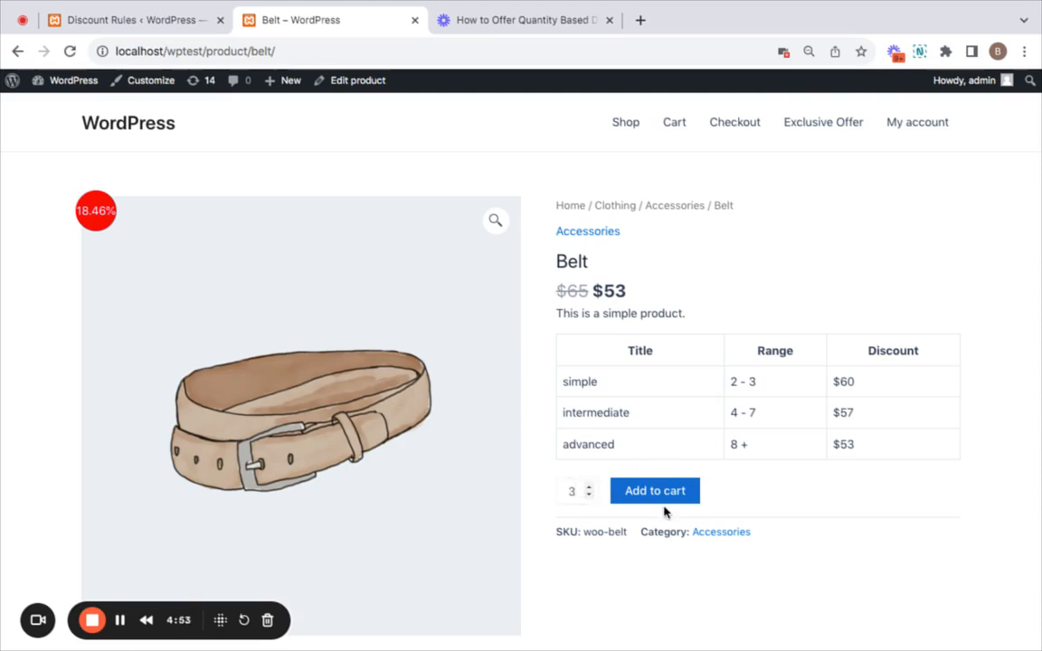
Add 3 Belts to the cart from the Belt product page
click(654, 490)
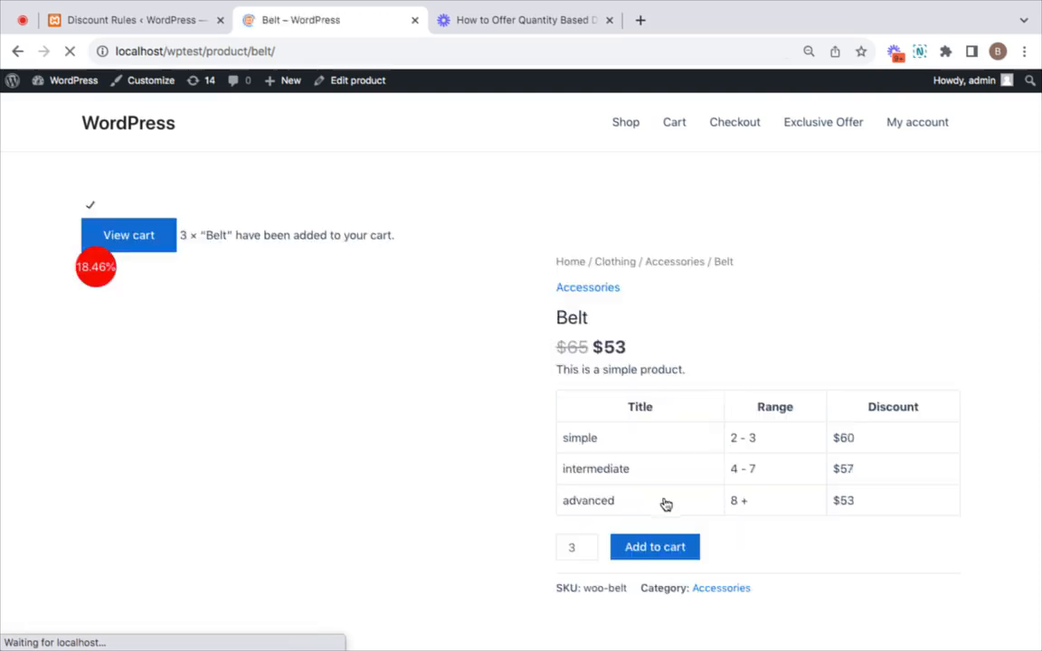
Go to the cart from the added-to-cart notice
click(128, 234)
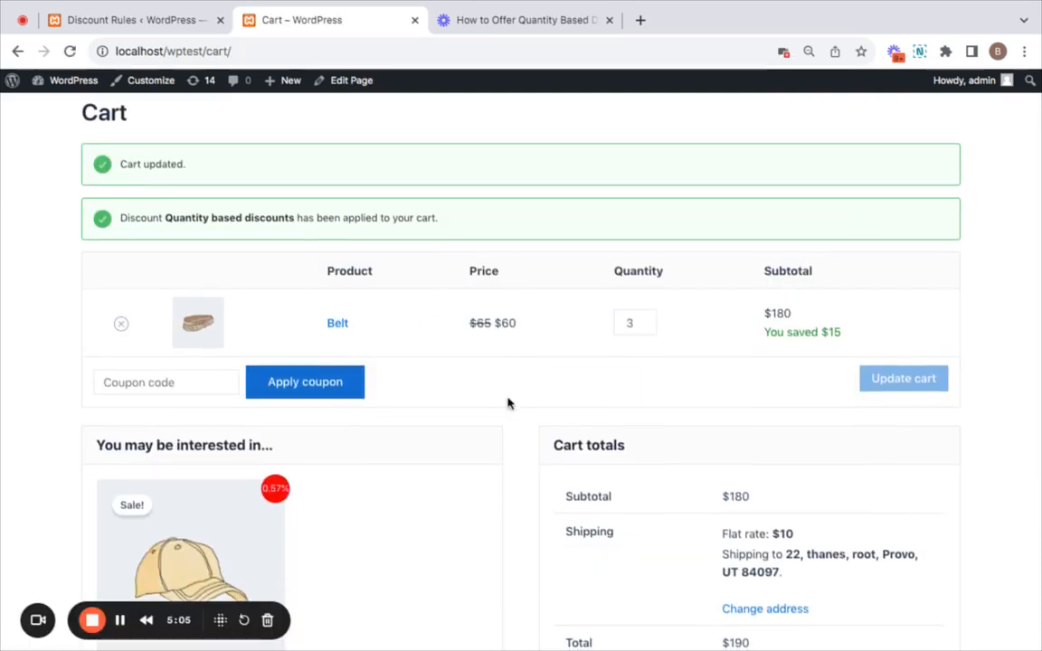
mouse_move(468, 339)
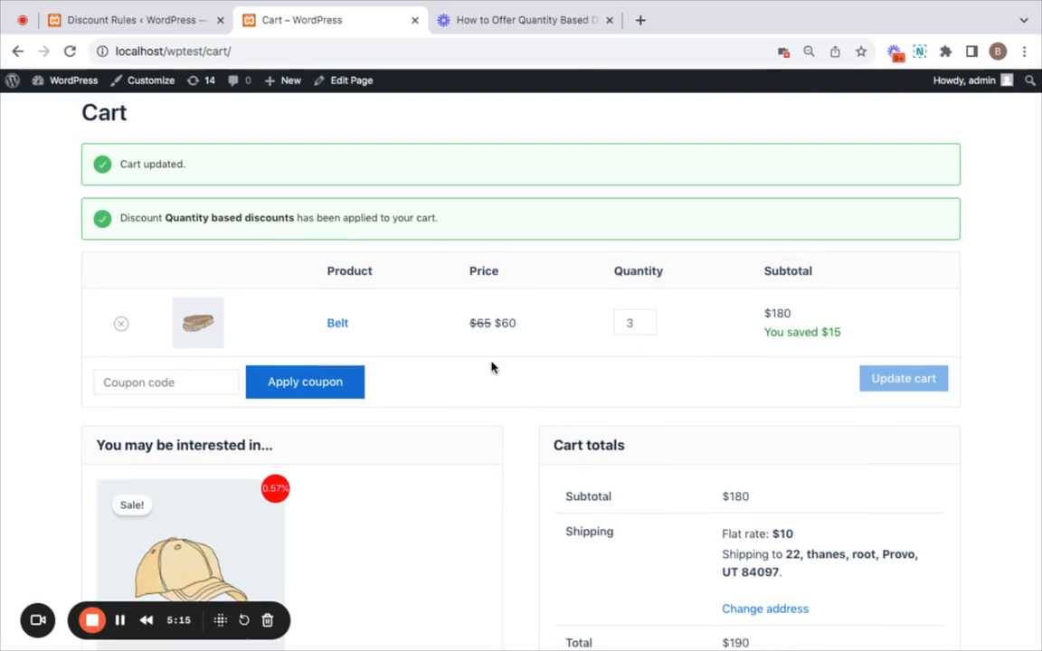
mouse_move(836, 326)
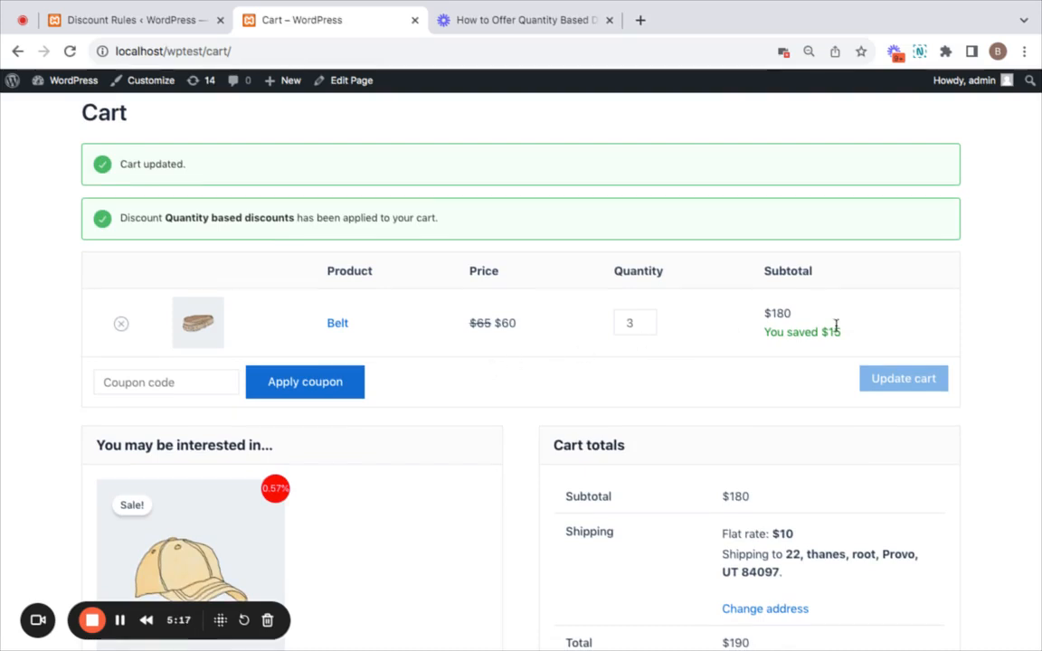
mouse_move(882, 350)
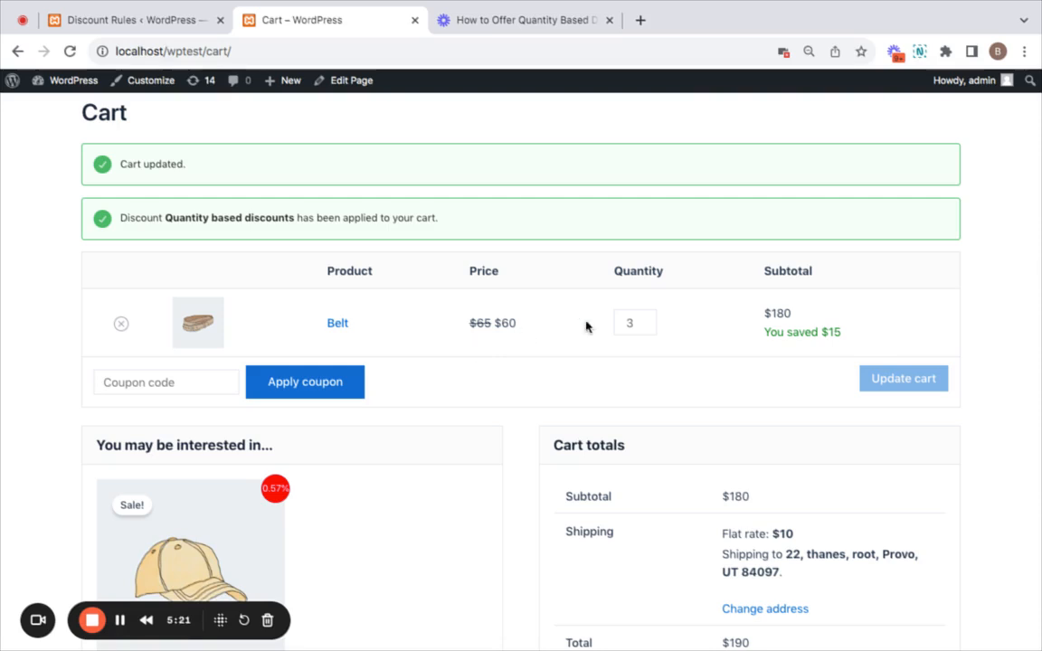
mouse_move(645, 322)
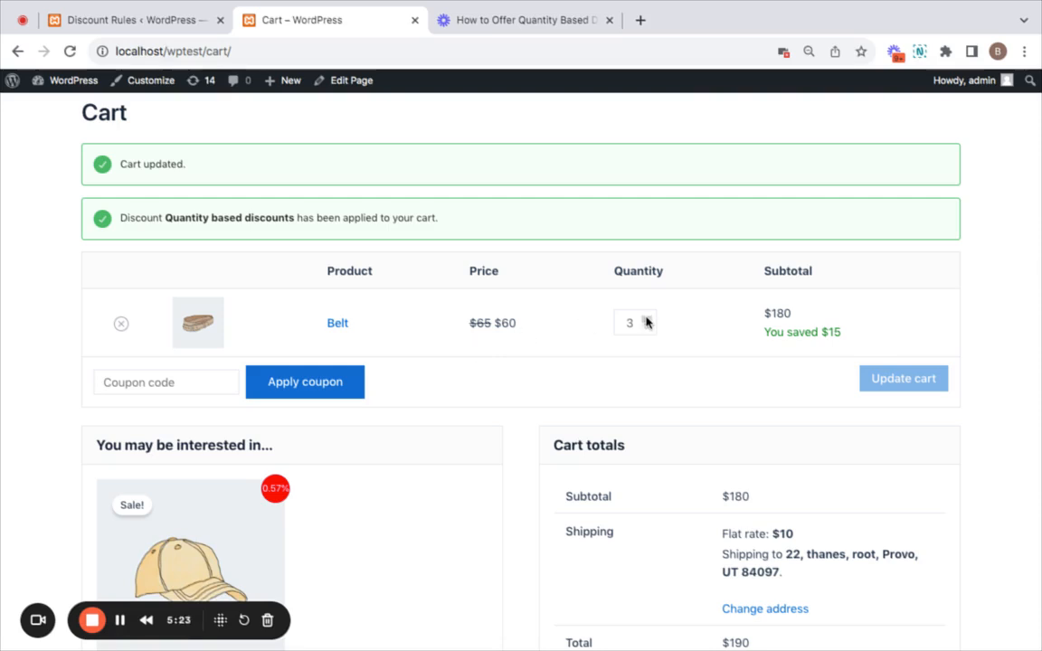
Increase the Belt quantity to 9 and update the cart, reaching $53 each
click(644, 318)
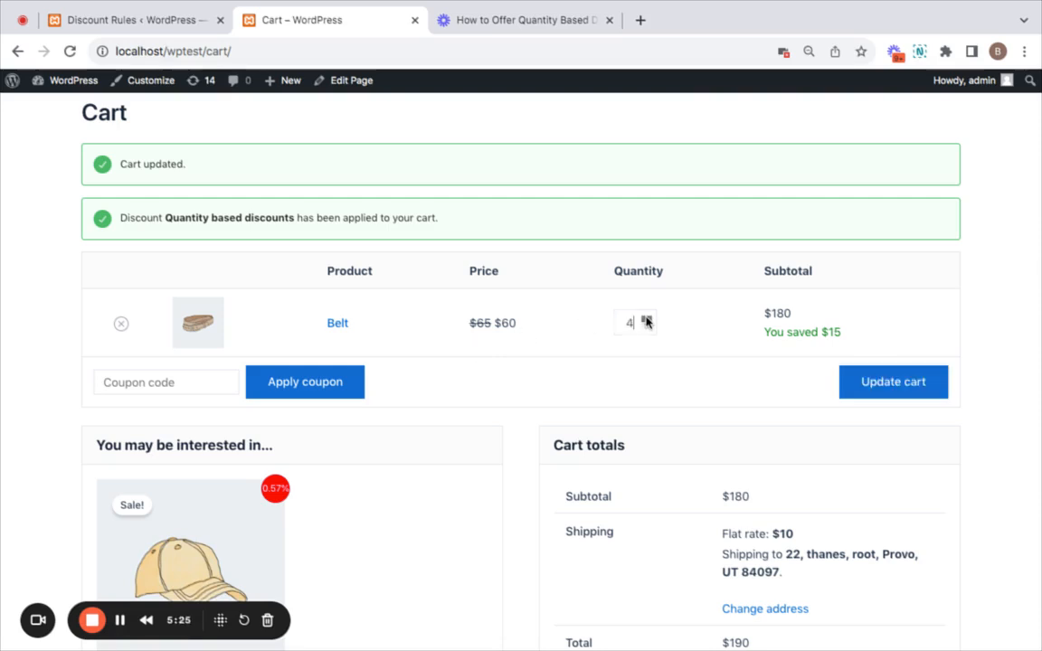
click(645, 317)
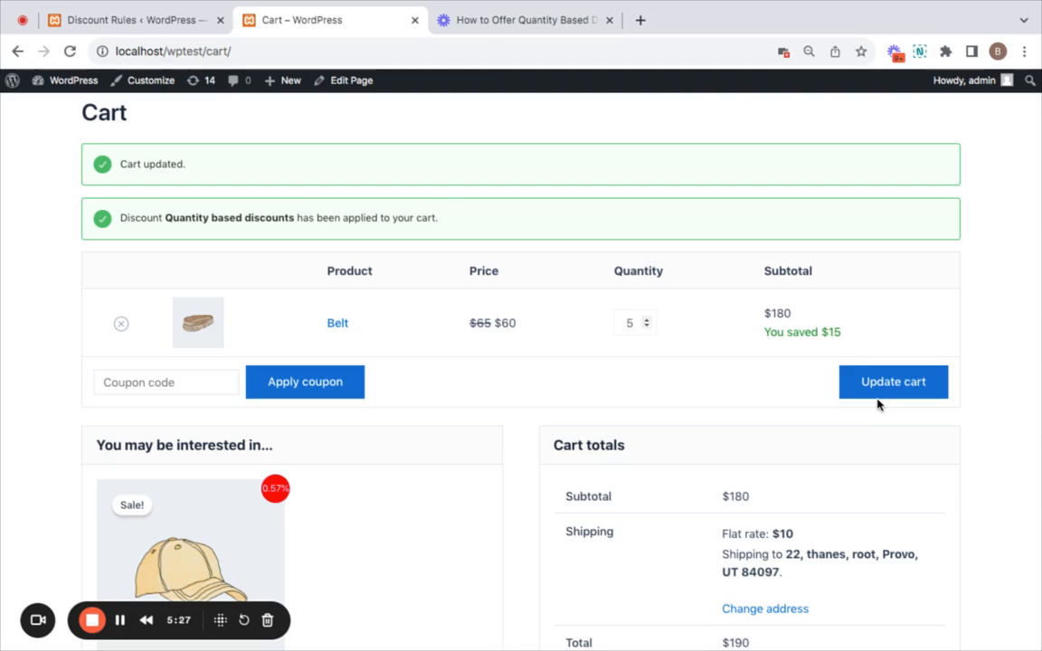
click(893, 381)
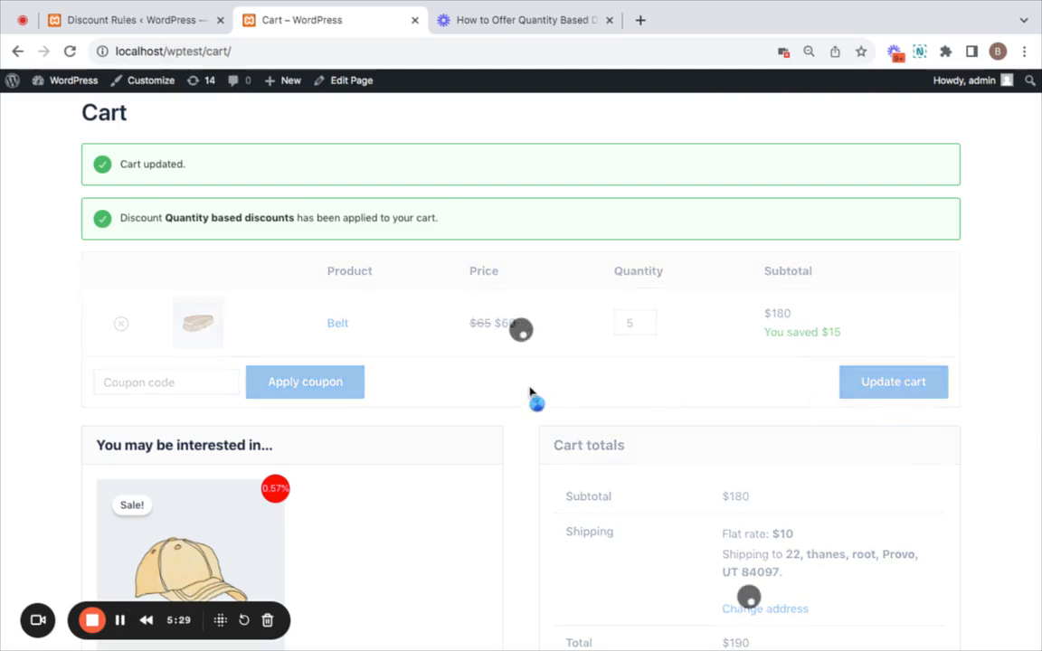
click(893, 380)
text(9)
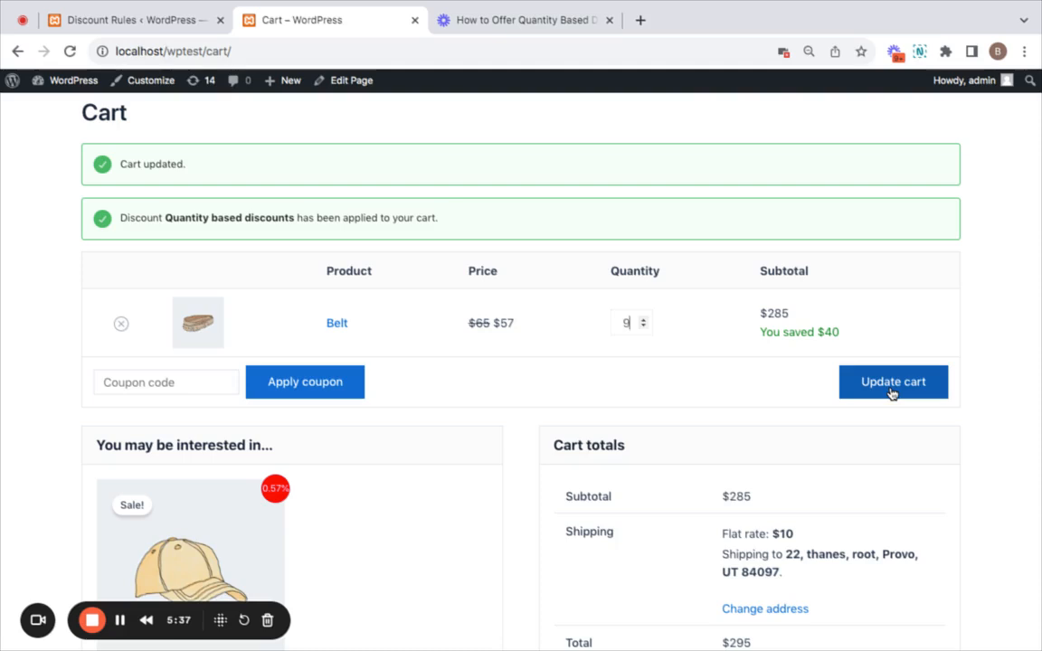
click(893, 381)
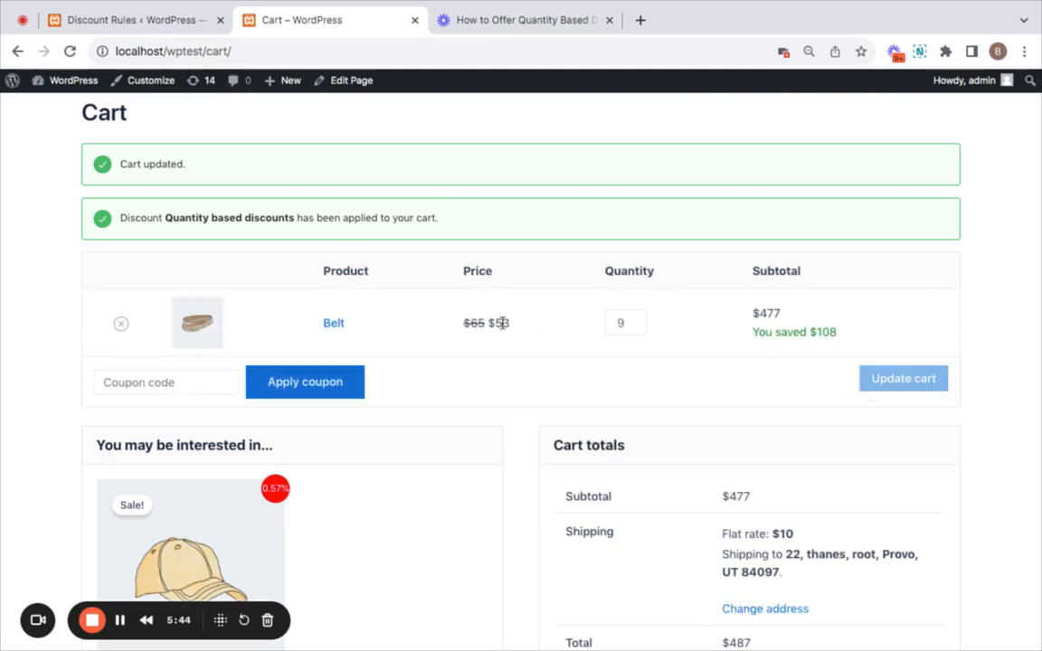